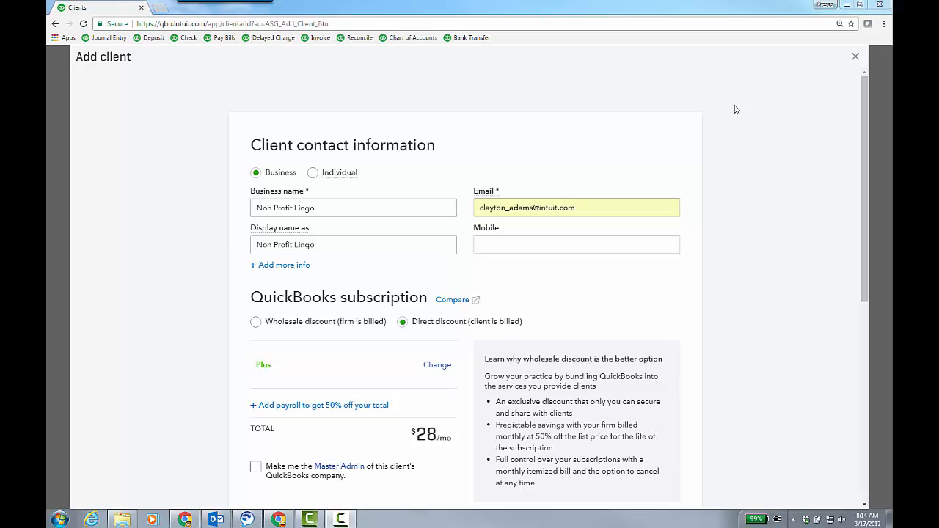
mouse_move(772, 182)
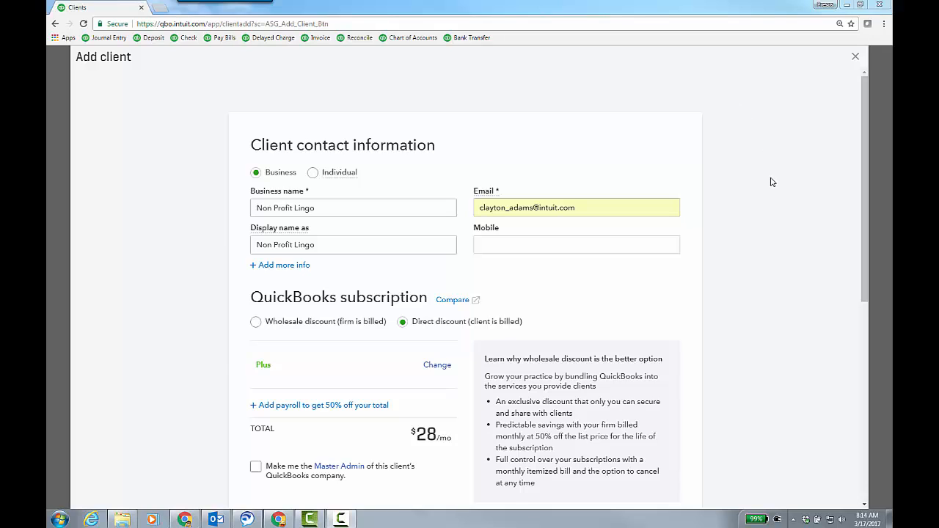
Save the Non Profit Lingo client with its direct-billed Plus subscription.
scroll("down", 3)
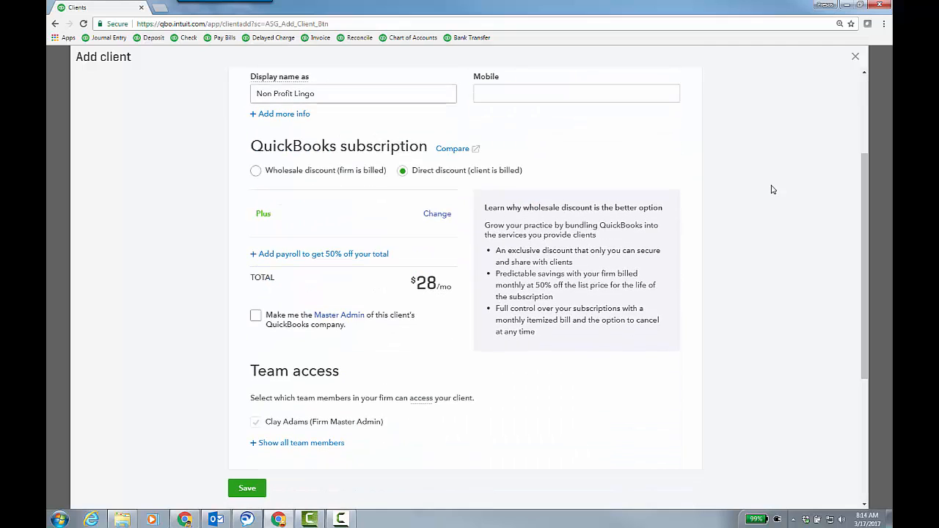
scroll("down", 3)
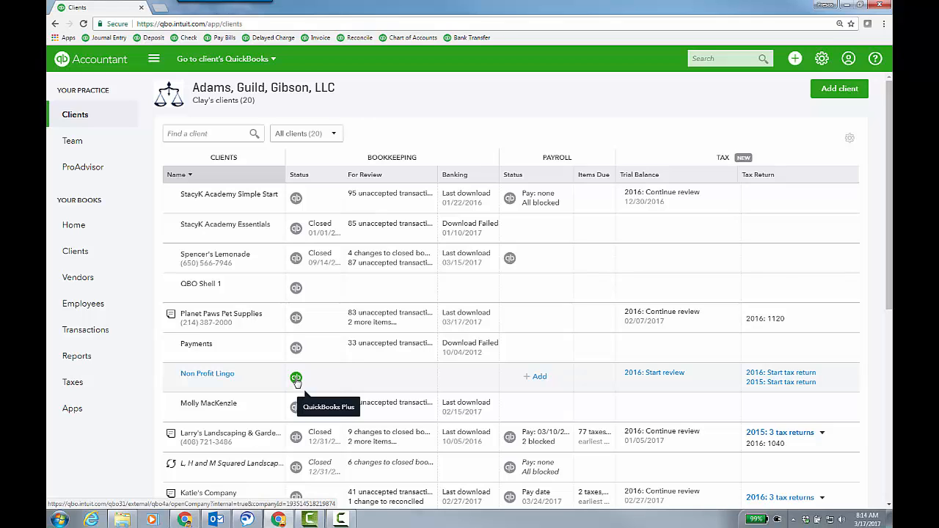
Enter Non Profit Lingo's company and set time in business to 3-4 years.
left_click(207, 374)
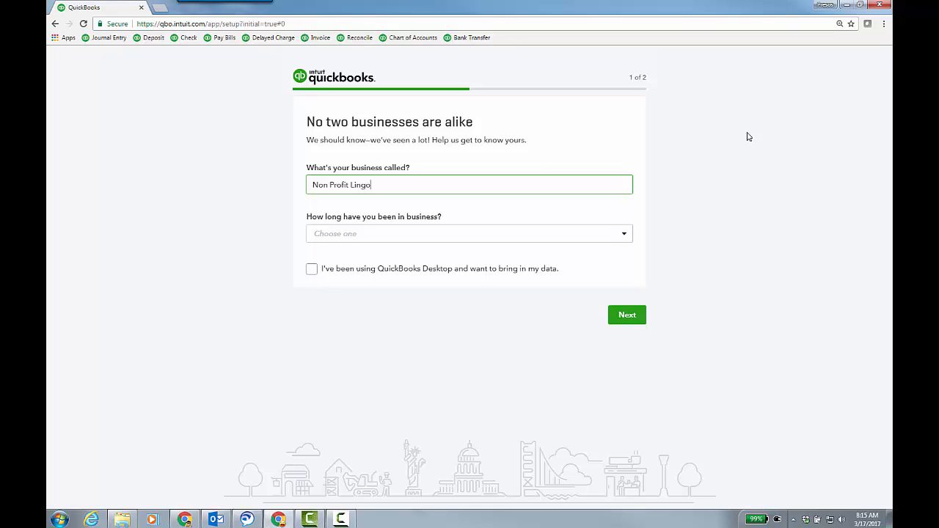
mouse_move(296, 381)
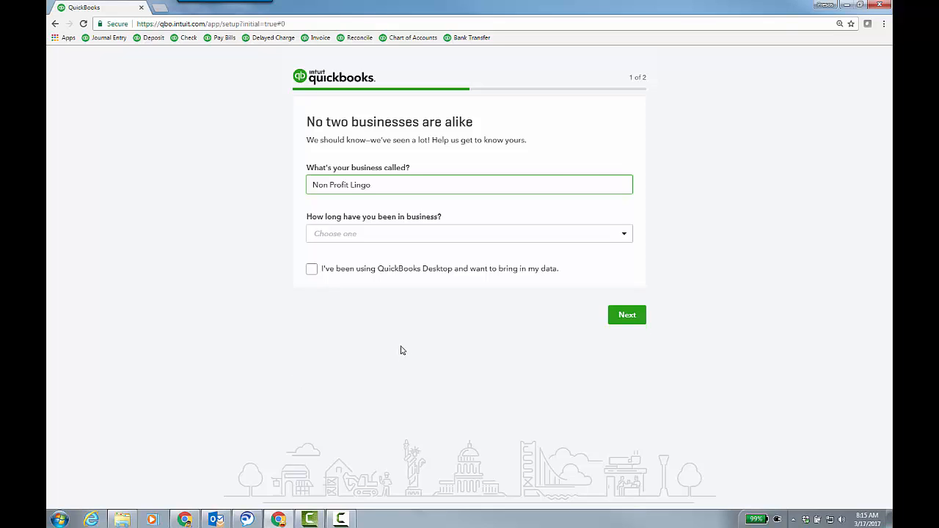
left_click(427, 185)
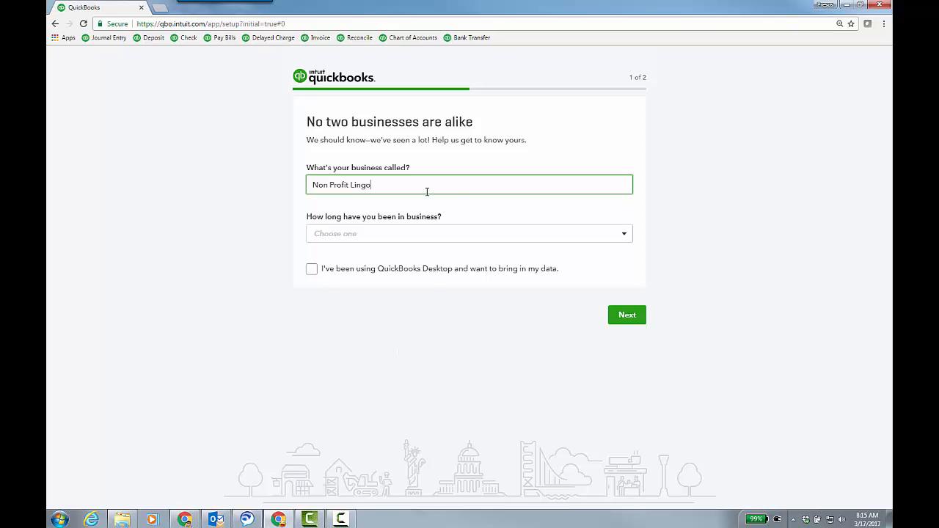
mouse_move(447, 192)
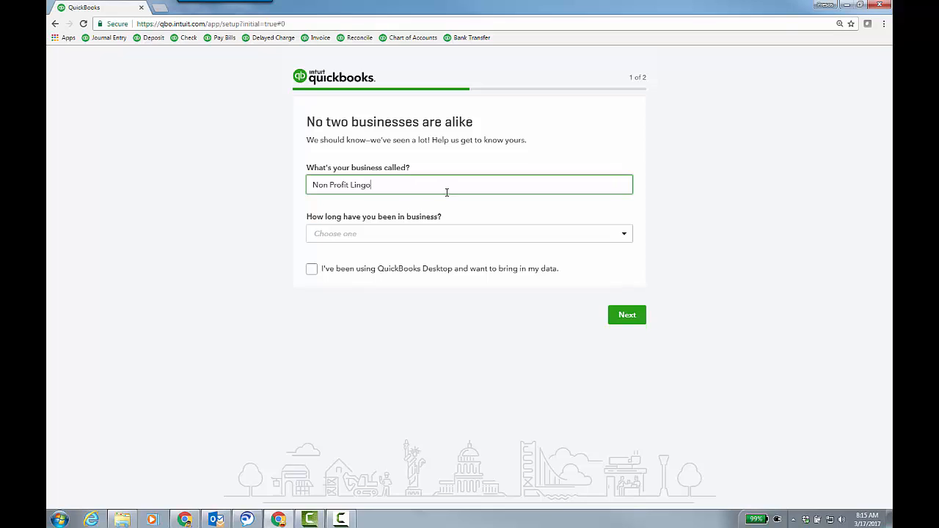
mouse_move(482, 208)
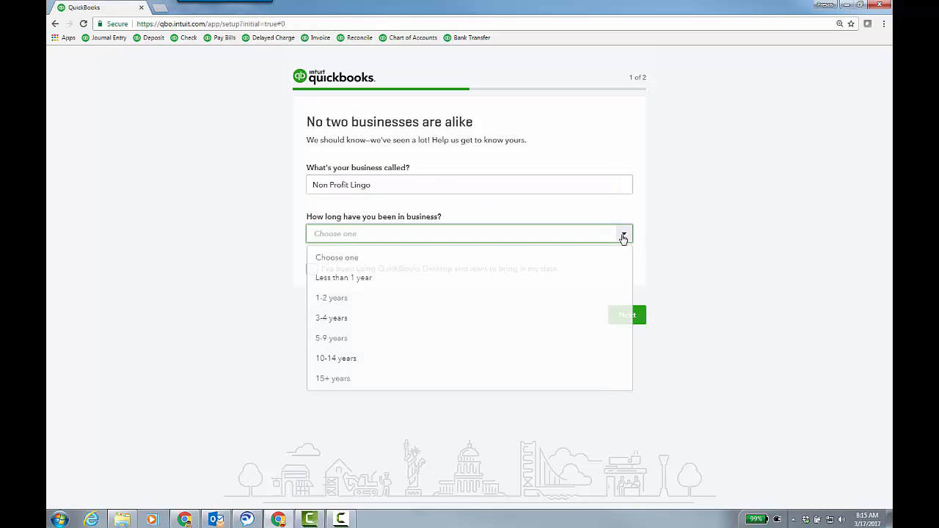
left_click(332, 317)
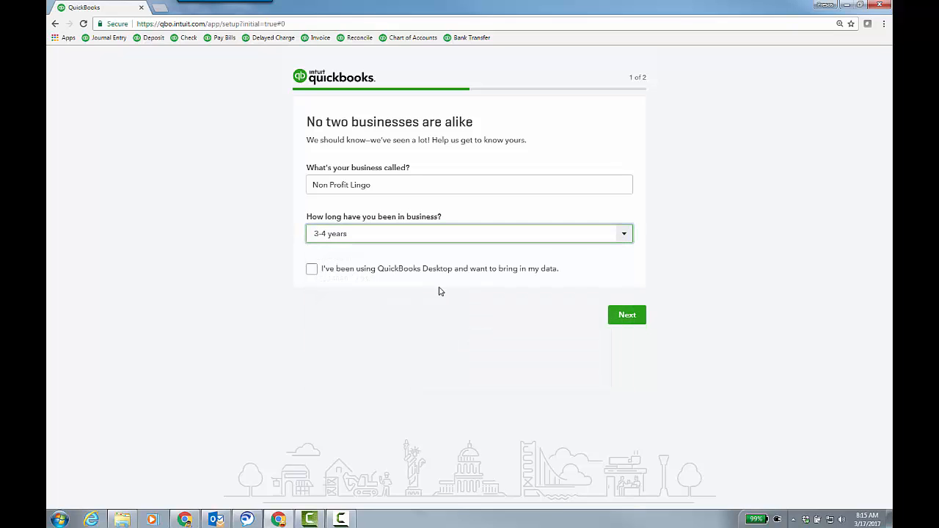
mouse_move(449, 340)
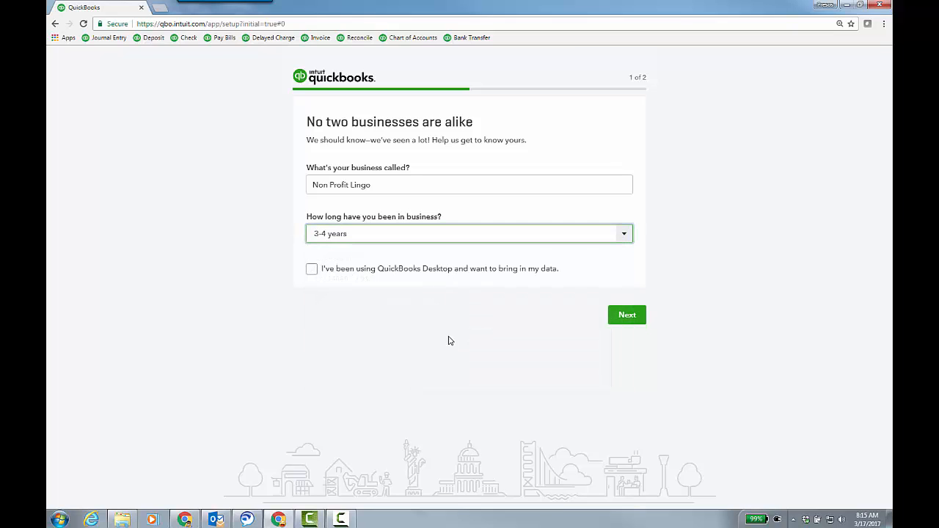
left_click(627, 314)
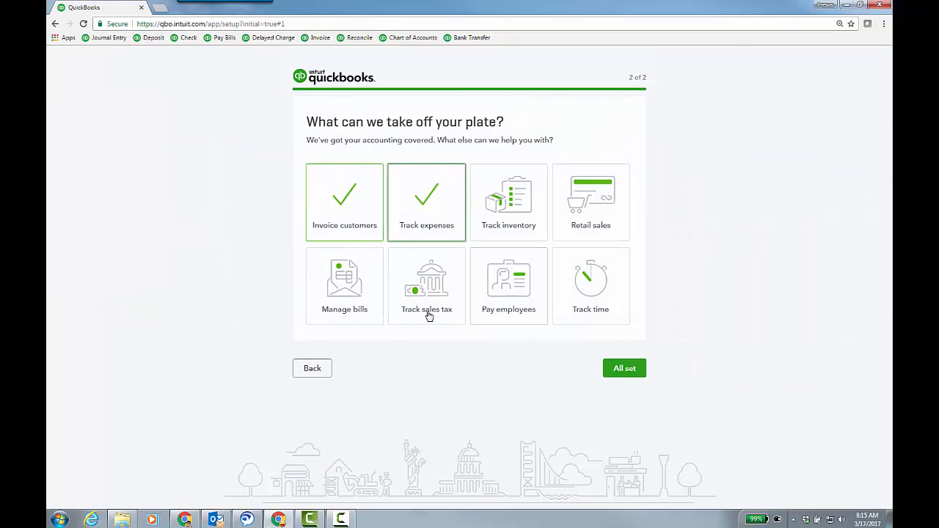
Add Manage bills and Track sales tax to the company's needs and finish setup.
left_click(343, 279)
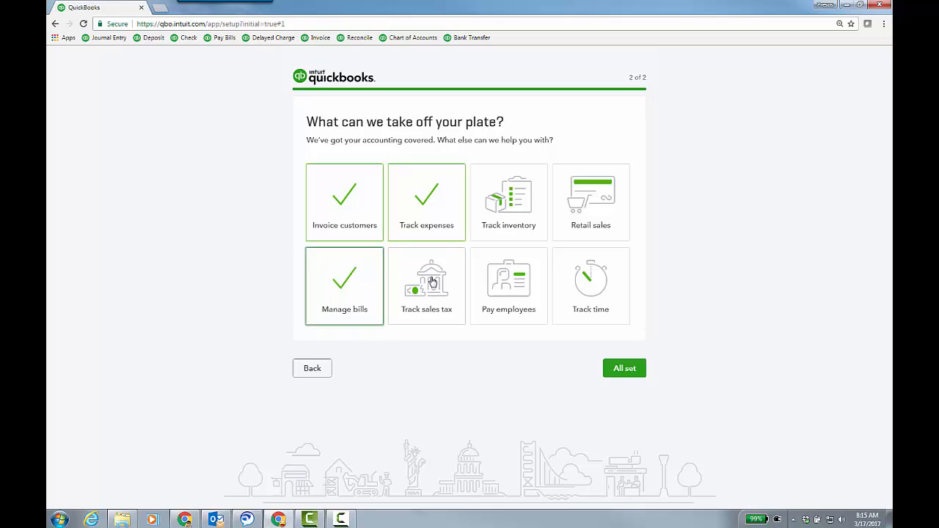
left_click(426, 285)
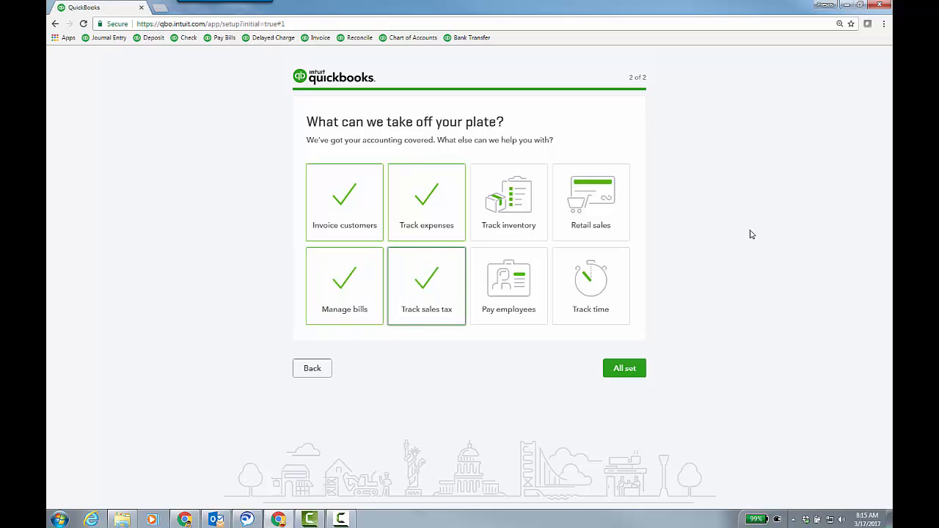
mouse_move(703, 410)
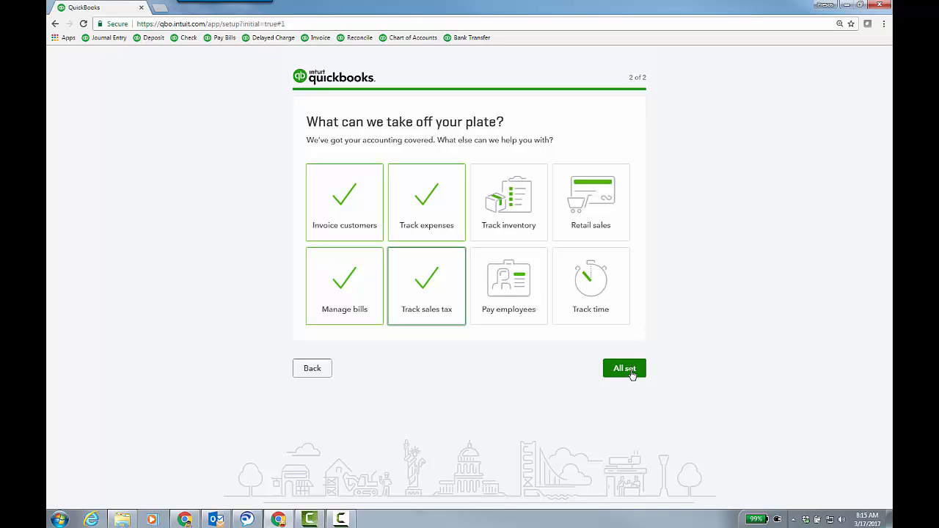
left_click(623, 369)
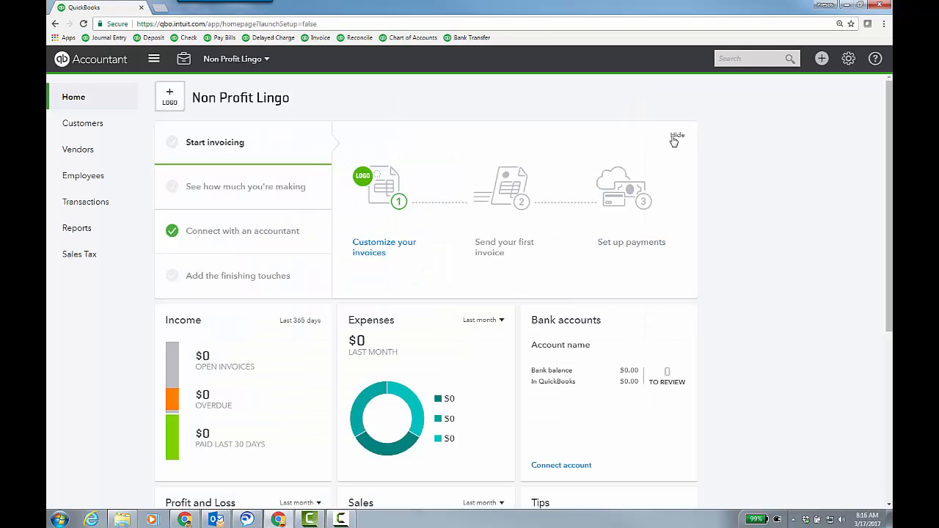
Hide the setup guide and go to the company's Reports page.
left_click(675, 136)
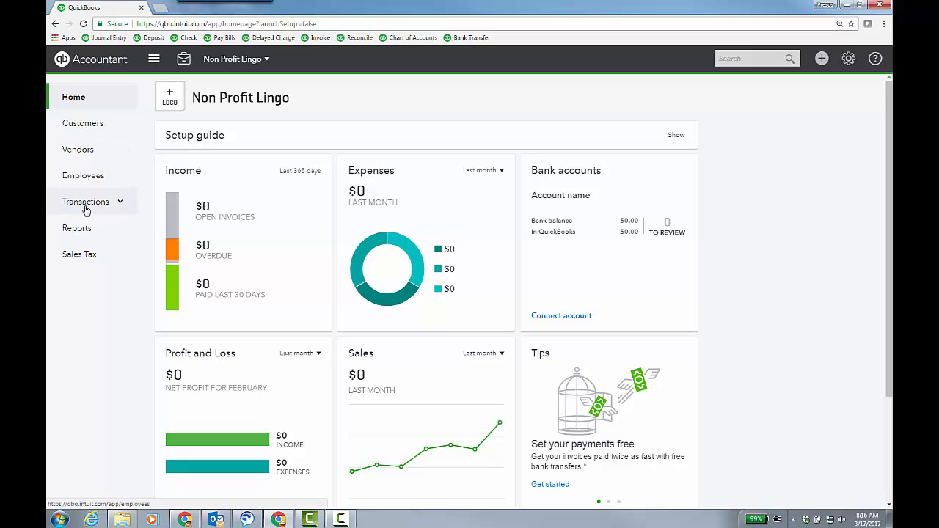
left_click(76, 228)
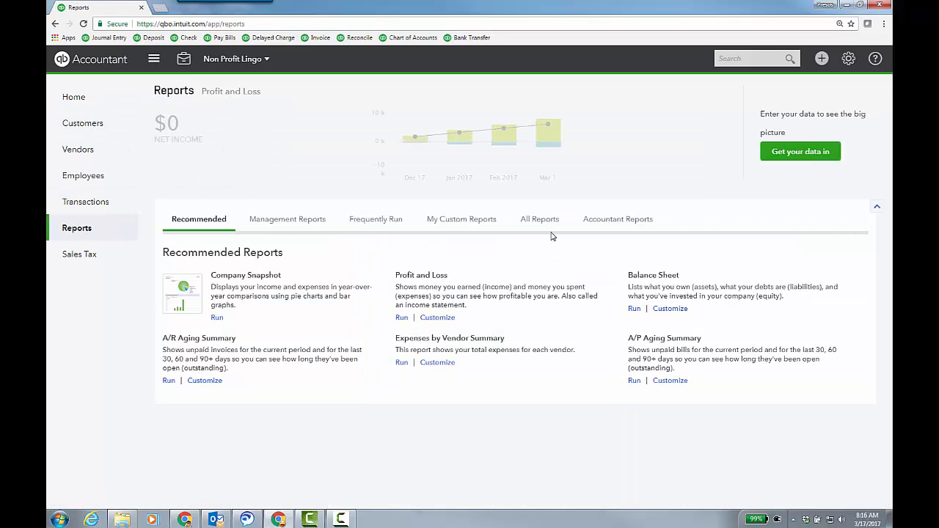
mouse_move(720, 215)
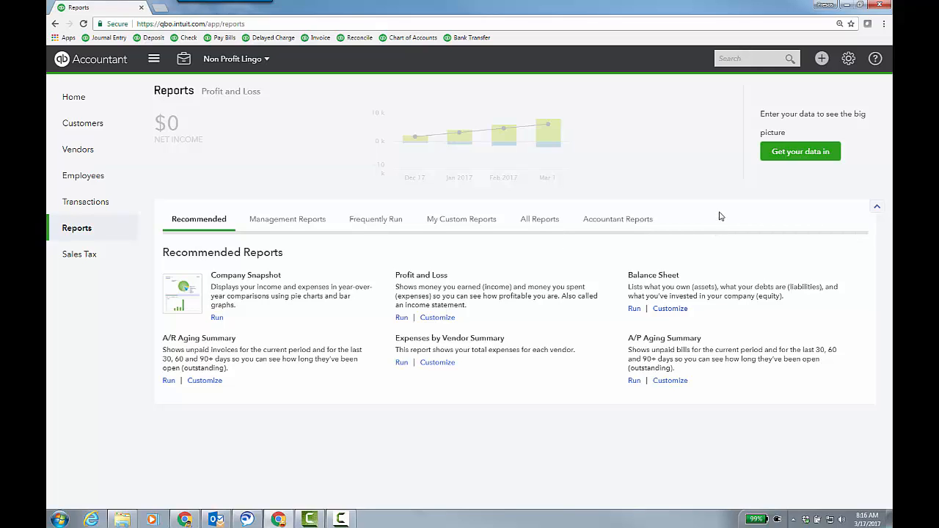
mouse_move(849, 59)
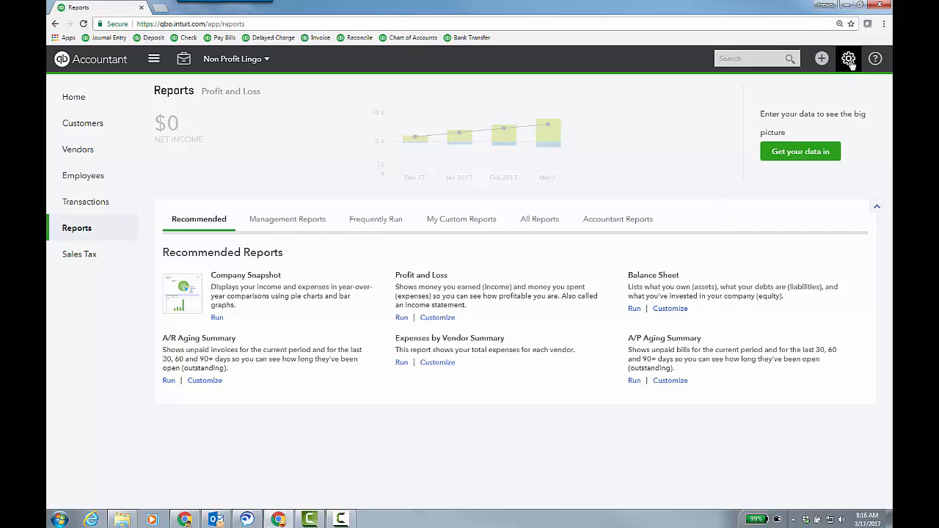
left_click(854, 59)
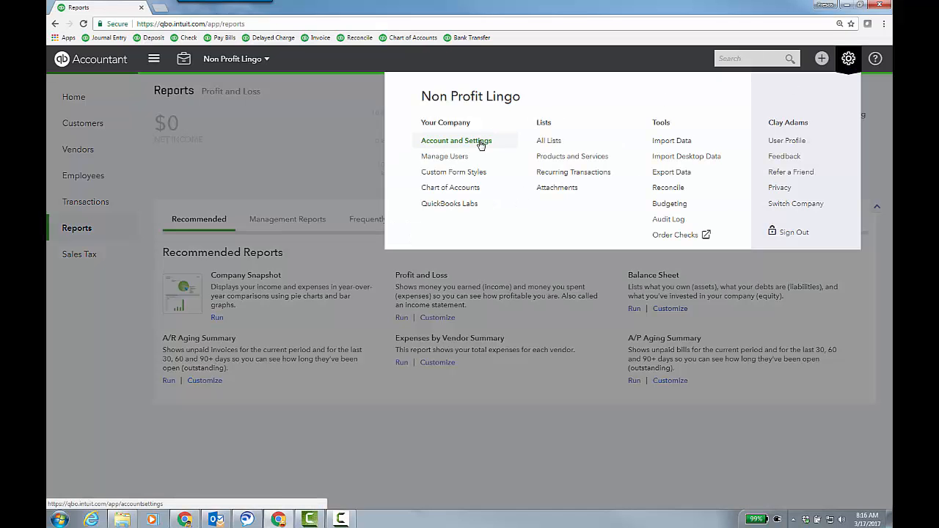
left_click(455, 141)
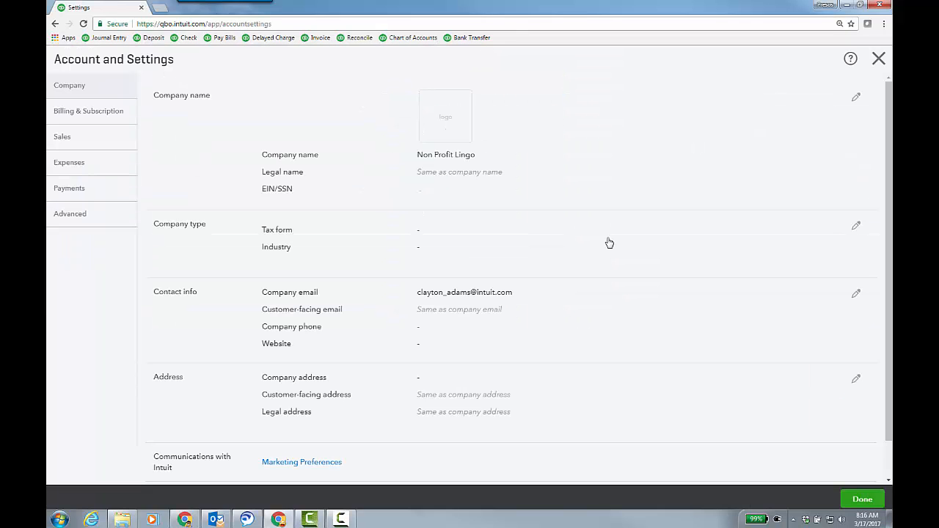
left_click(855, 226)
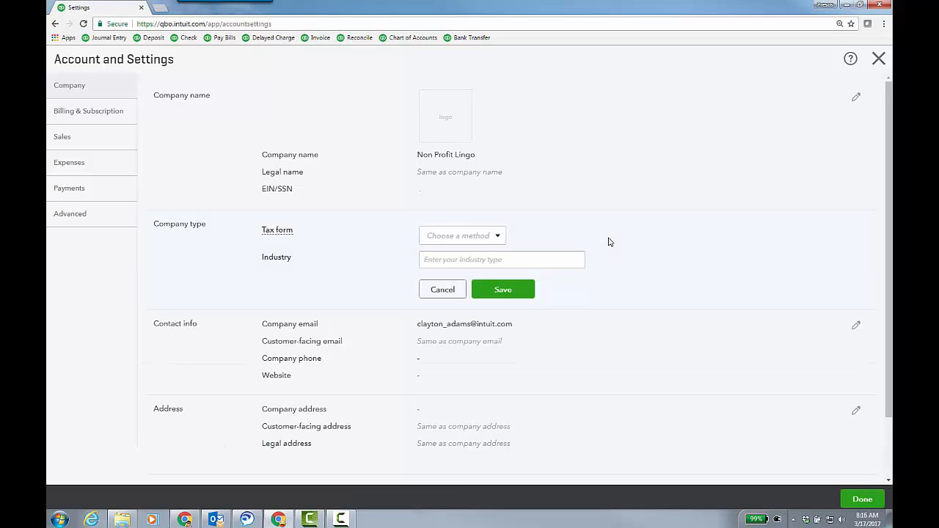
mouse_move(578, 221)
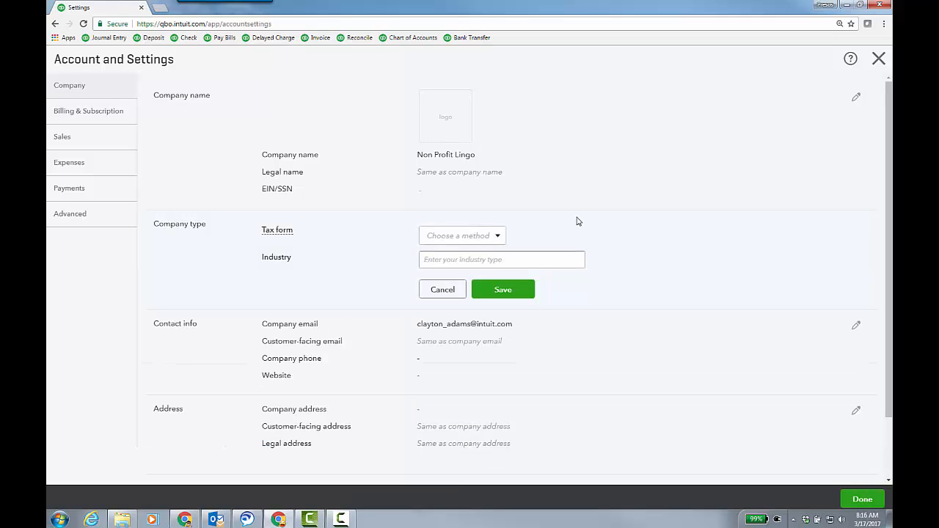
left_click(460, 235)
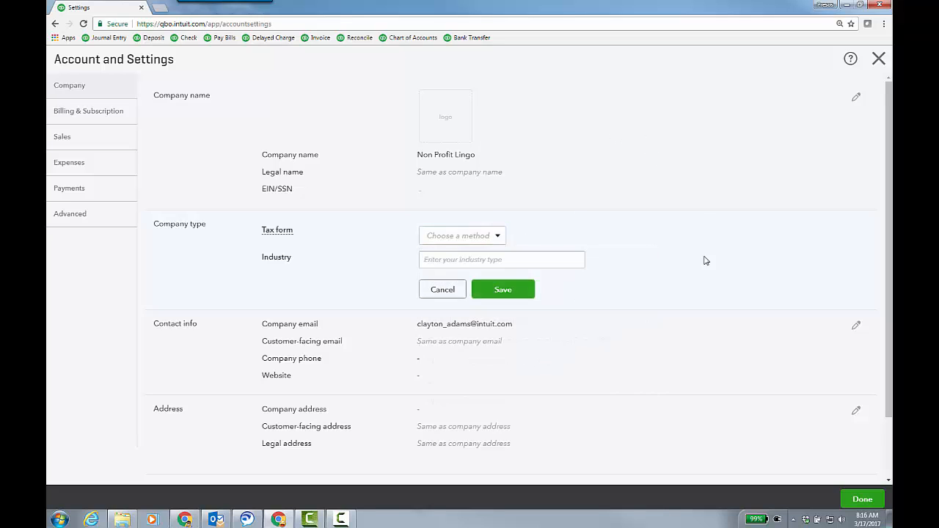
left_click(502, 258)
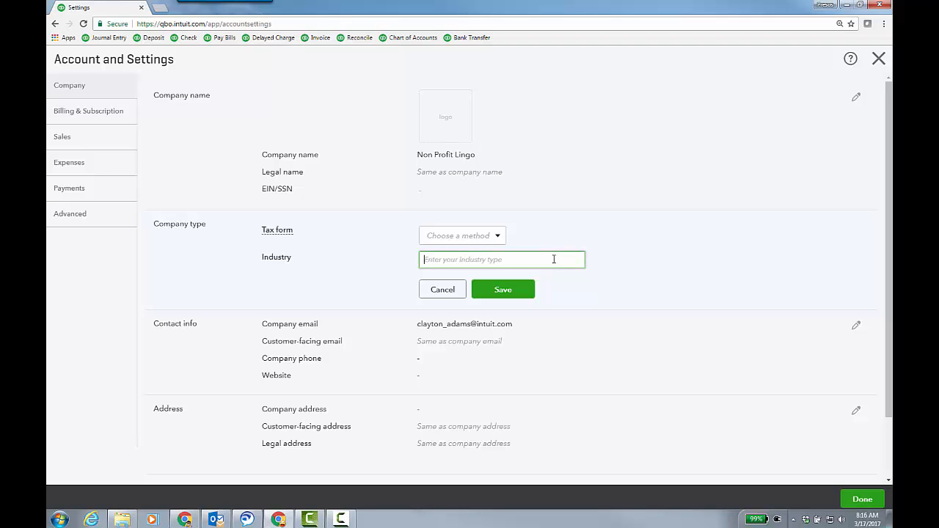
type("n")
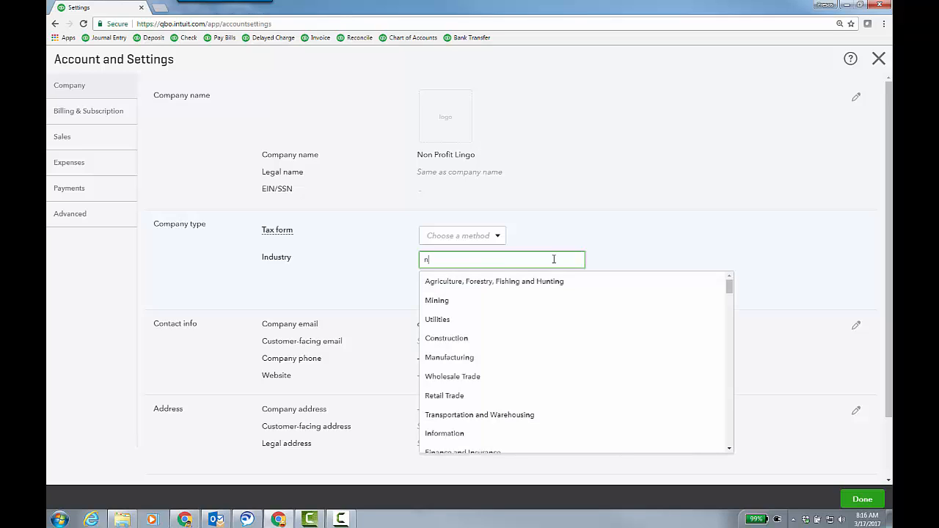
mouse_move(735, 296)
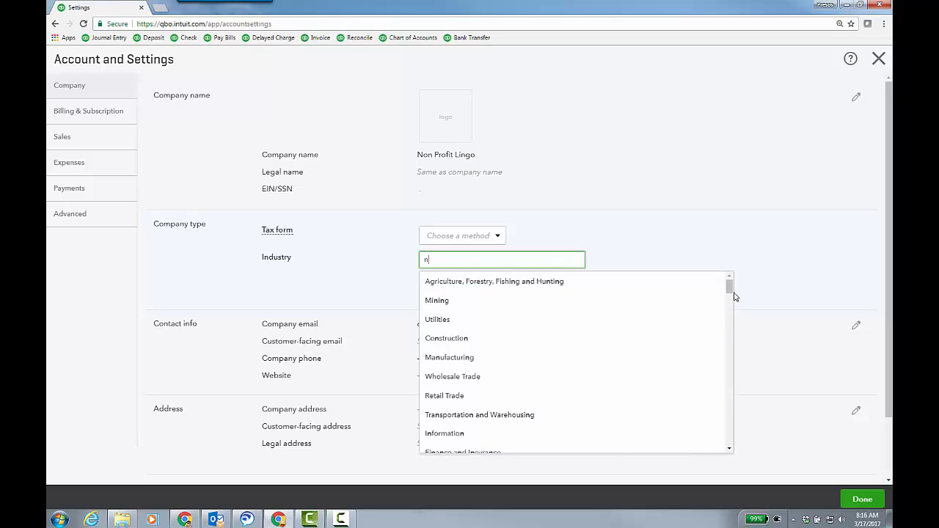
scroll("down", 3)
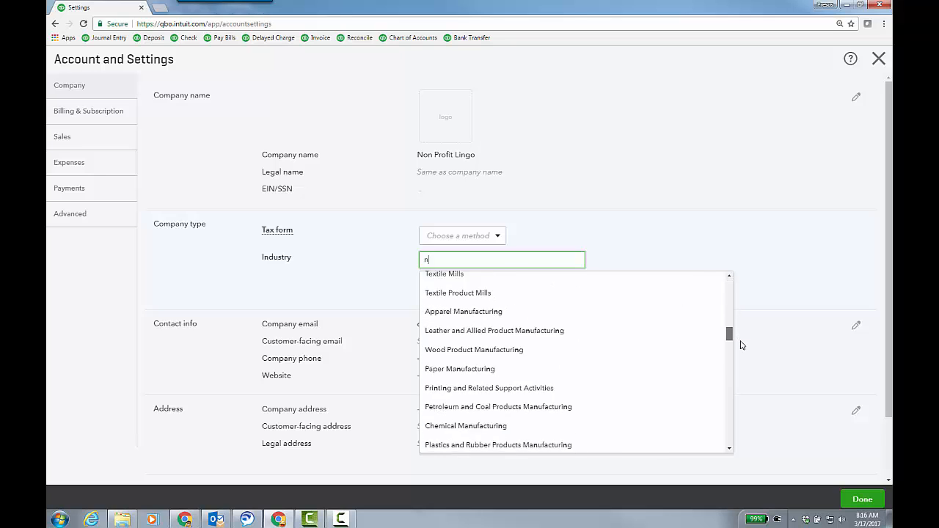
scroll("down", 3)
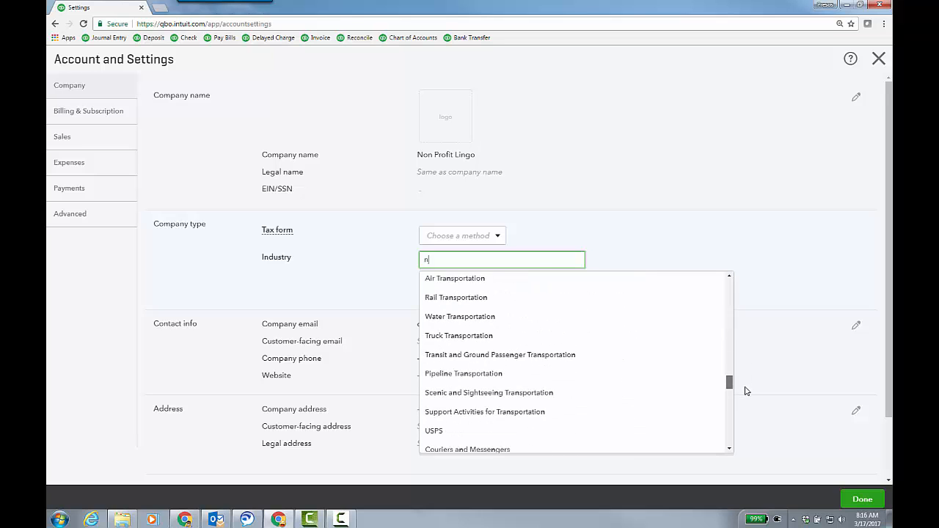
scroll("down", 3)
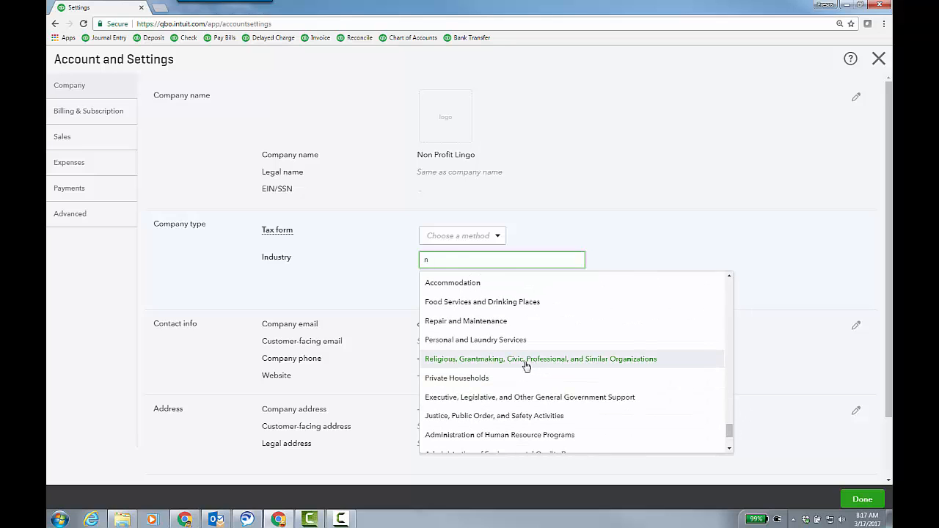
mouse_move(614, 364)
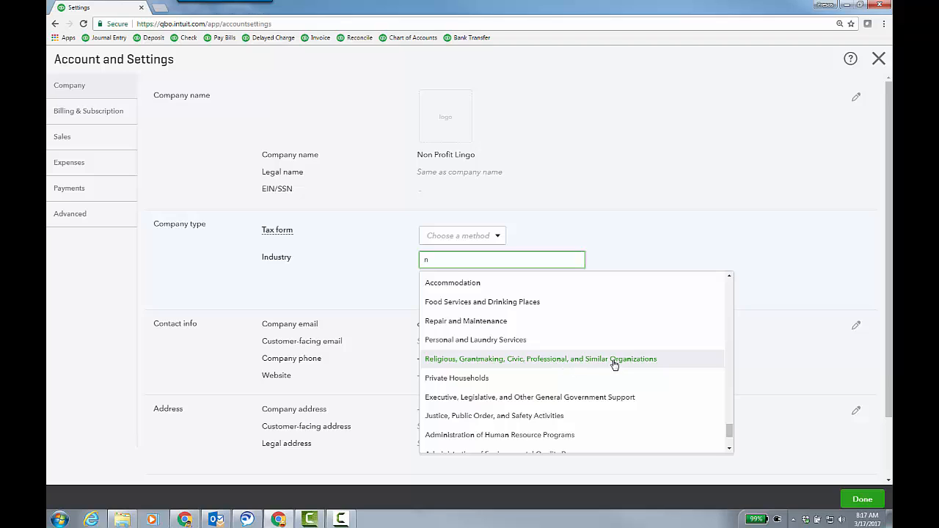
mouse_move(689, 230)
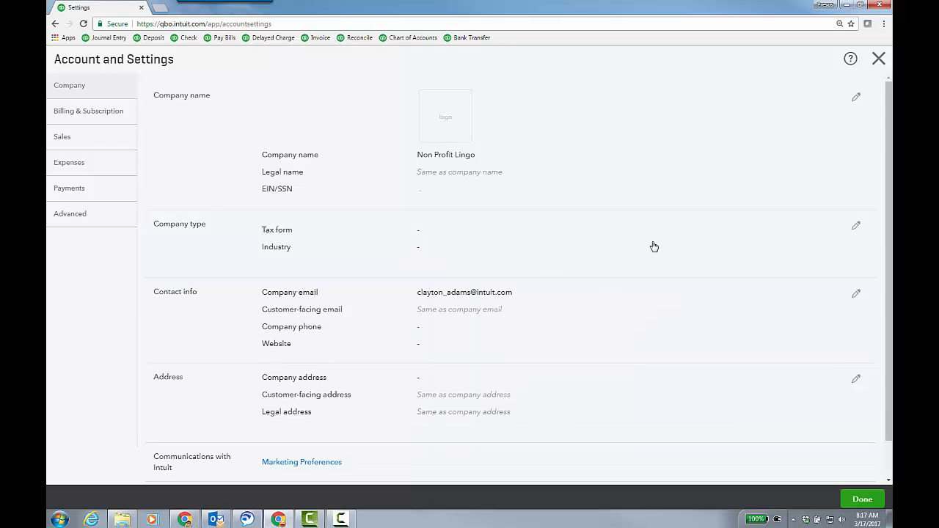
Set the Customer label to Donors in Advanced settings.
left_click(70, 214)
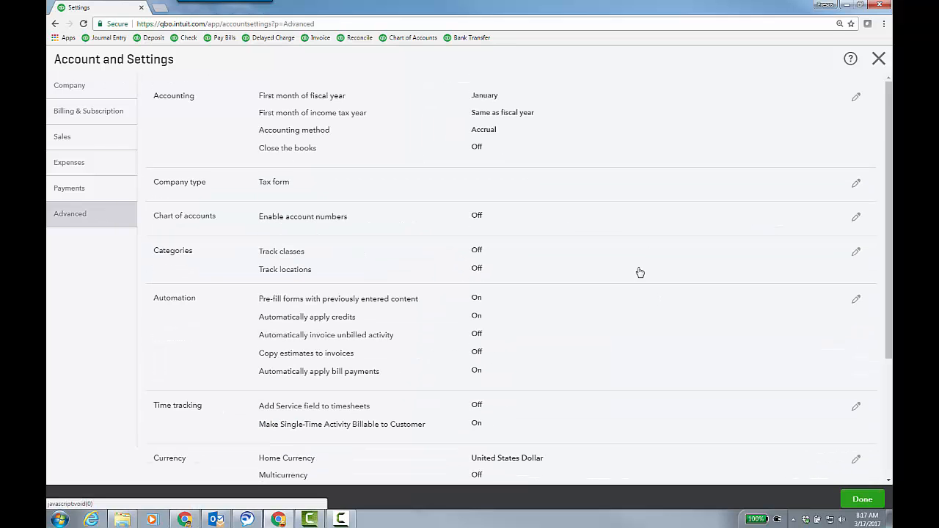
scroll("down", 3)
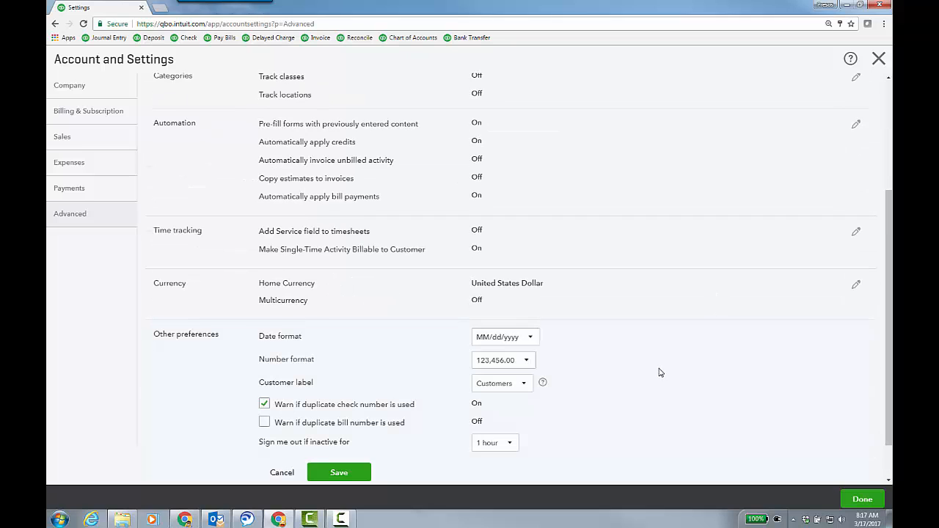
left_click(524, 383)
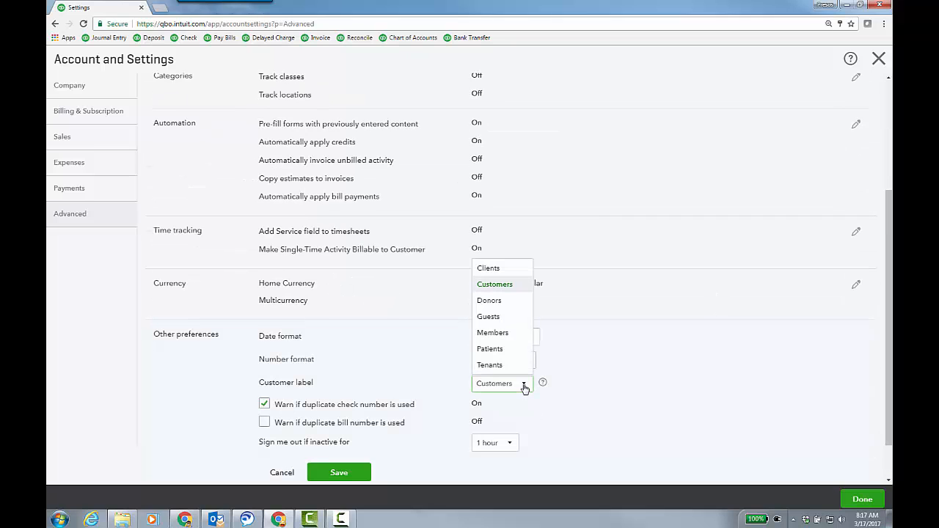
left_click(490, 300)
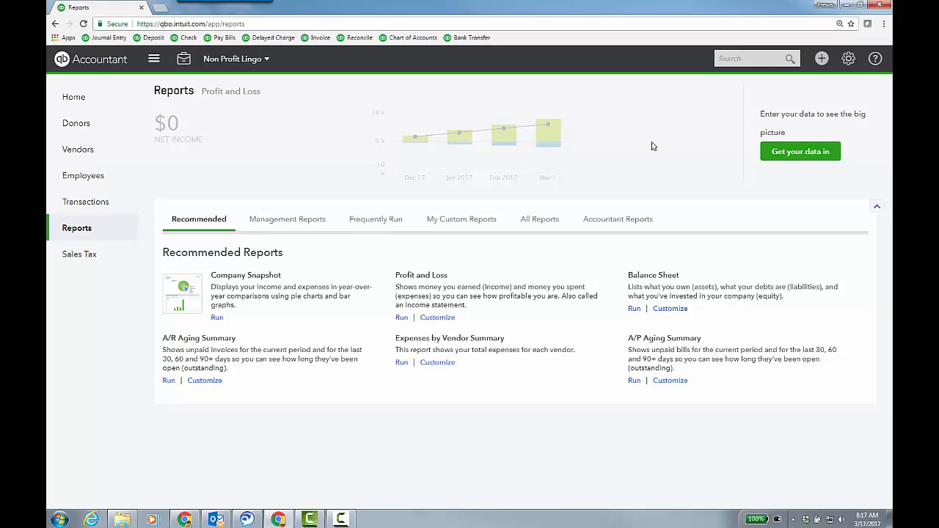
Show the Business Overview report group under All Reports.
left_click(540, 218)
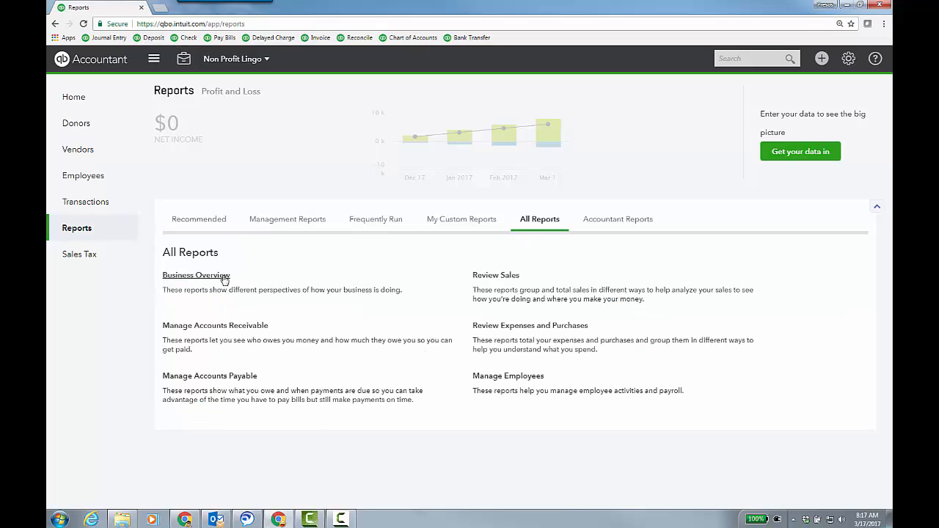
left_click(197, 276)
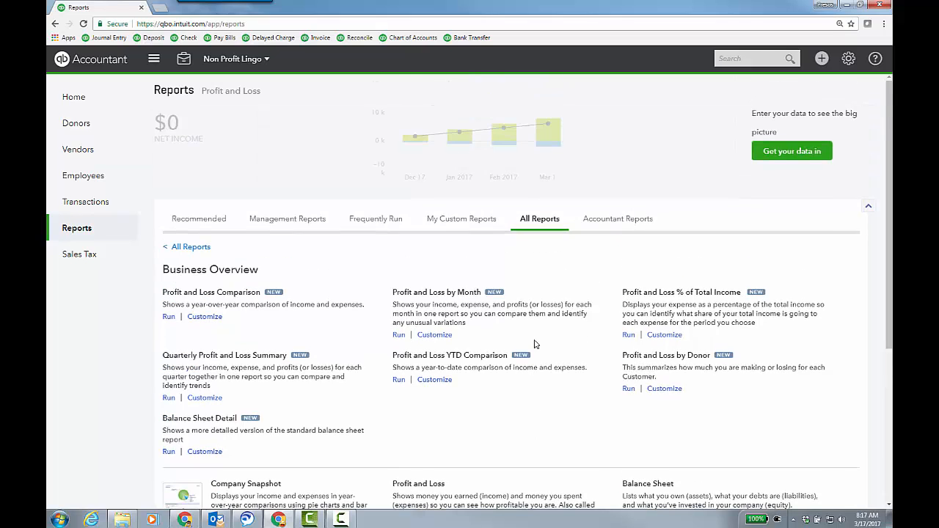
mouse_move(546, 338)
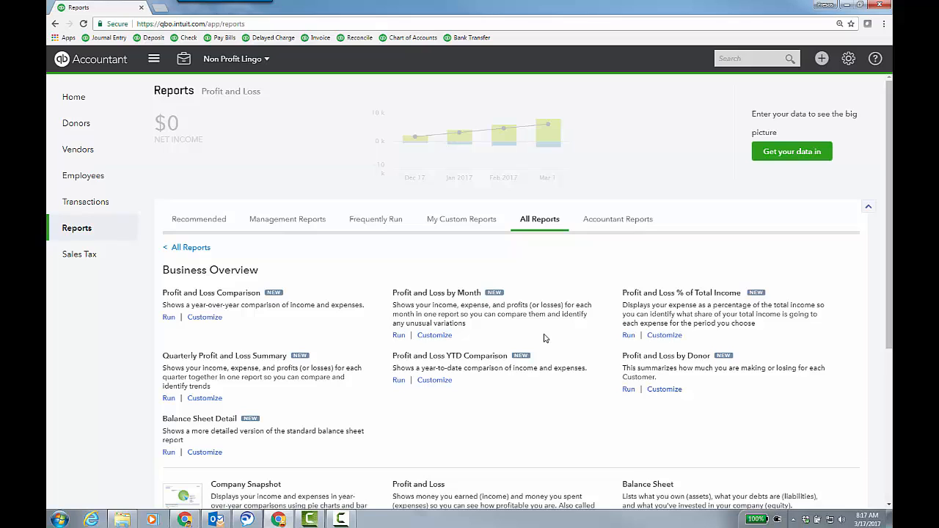
mouse_move(76, 123)
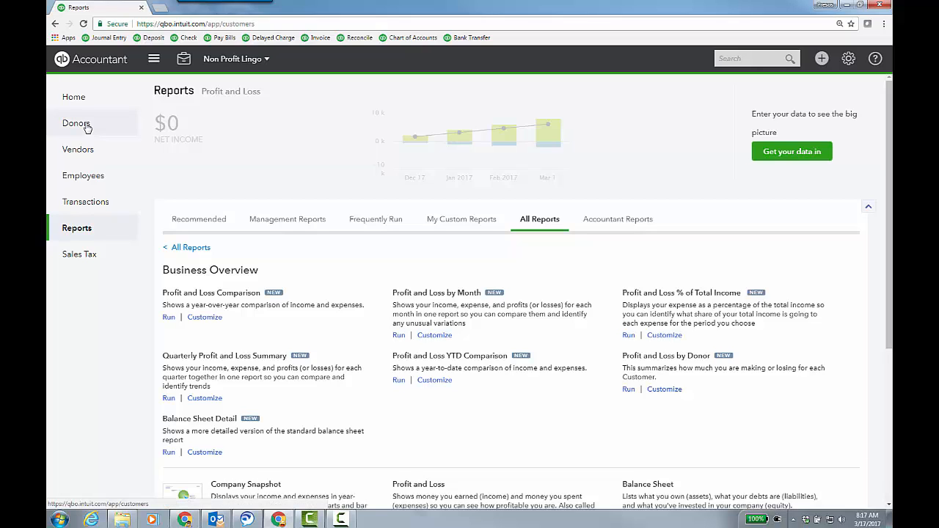
View the empty Donors list and peek at the + Create menu's donor transactions.
left_click(76, 123)
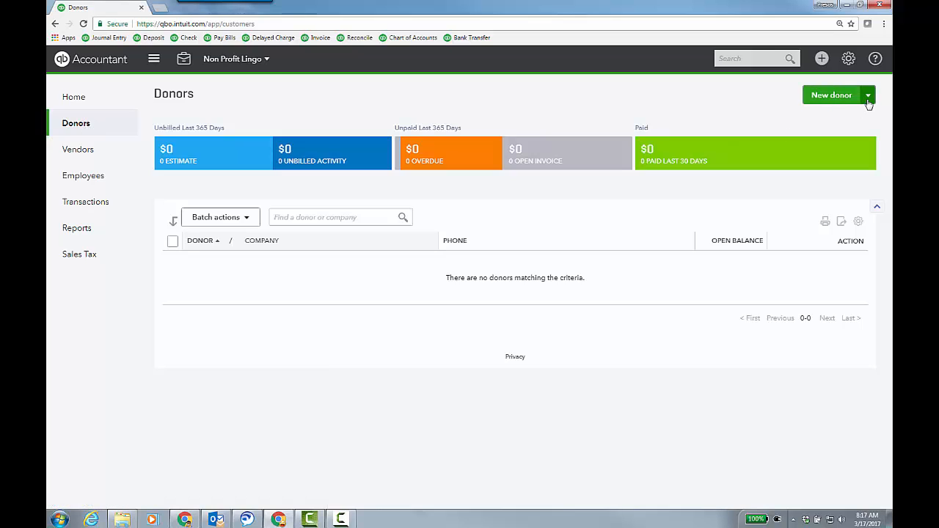
mouse_move(745, 102)
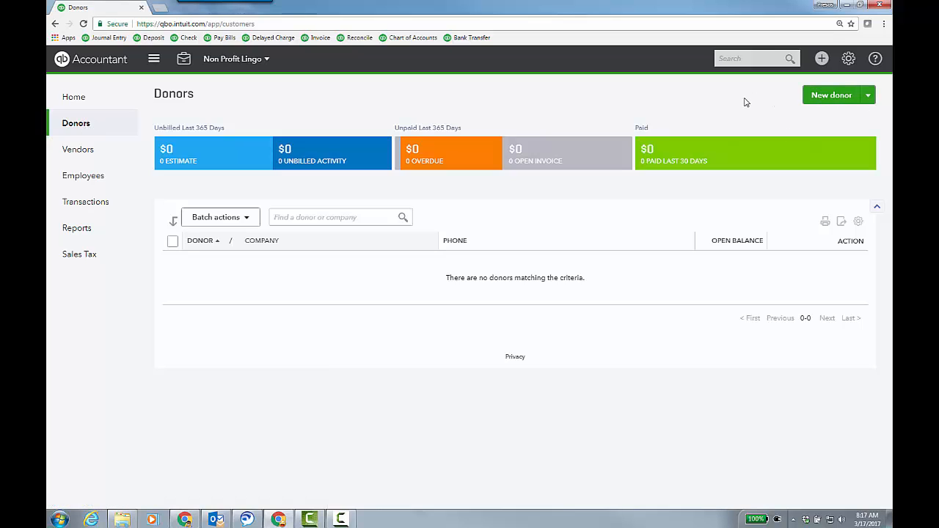
left_click(821, 59)
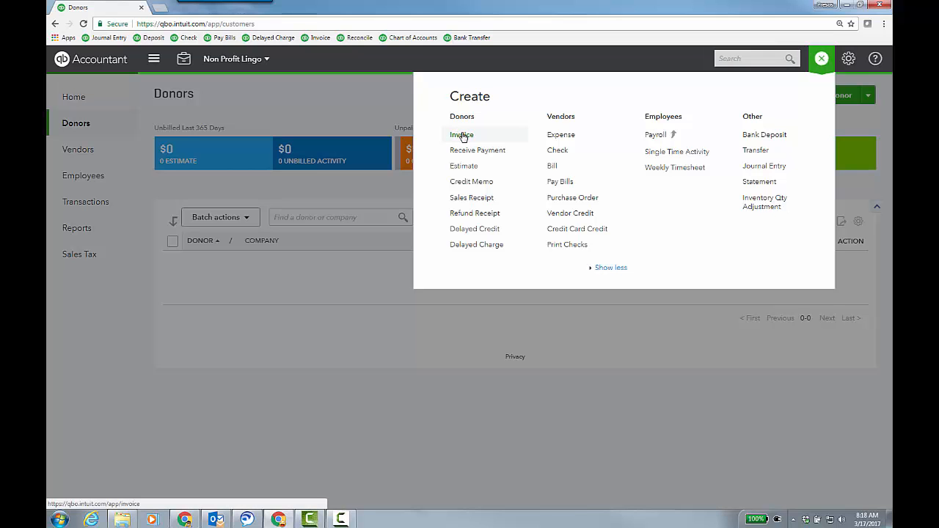
left_click(461, 135)
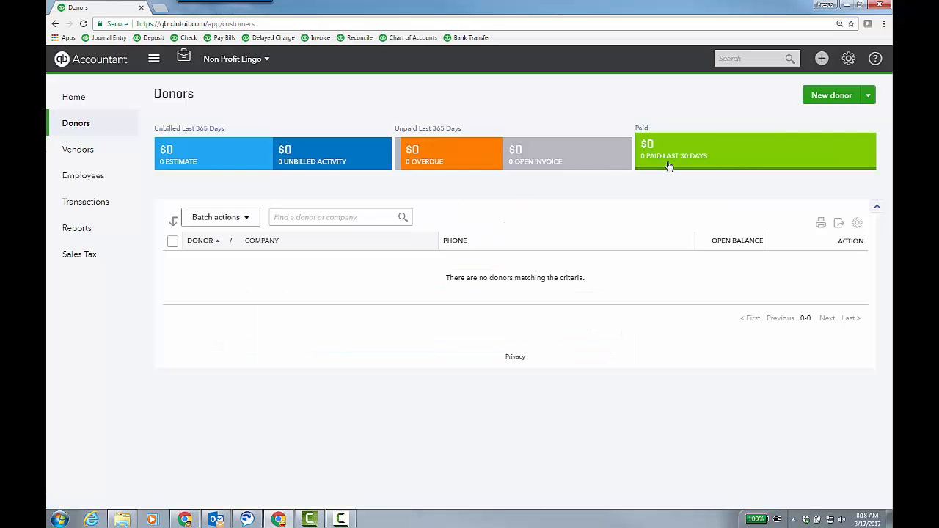
Set the company's tax form to Nonprofit organization (Form 990) and save.
left_click(849, 59)
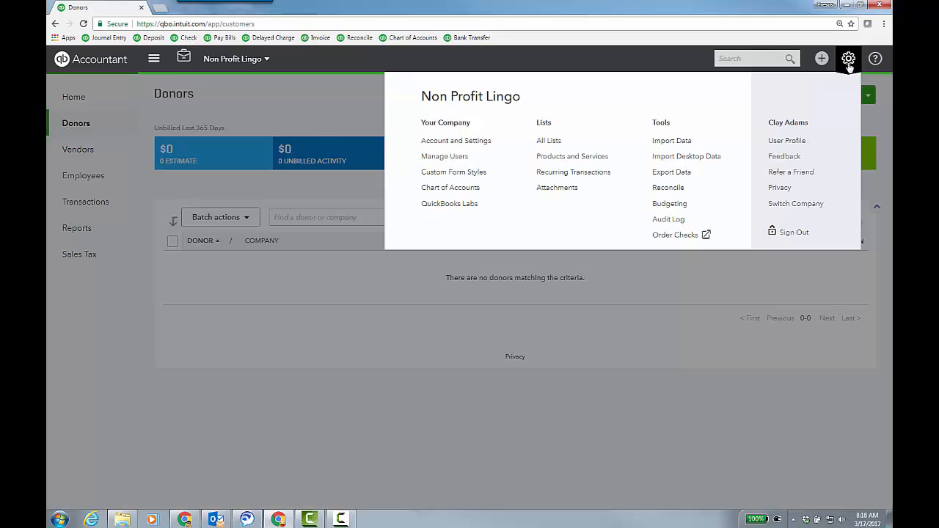
mouse_move(655, 97)
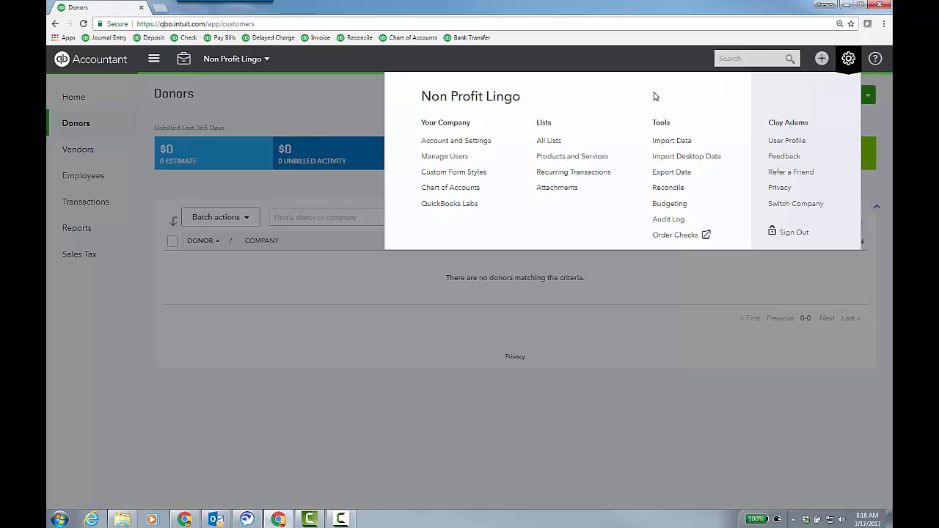
mouse_move(618, 102)
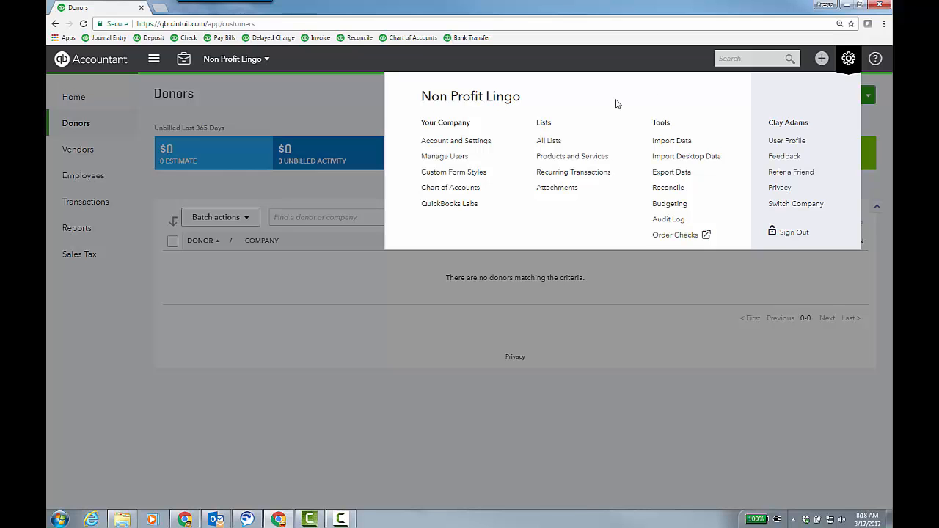
left_click(457, 141)
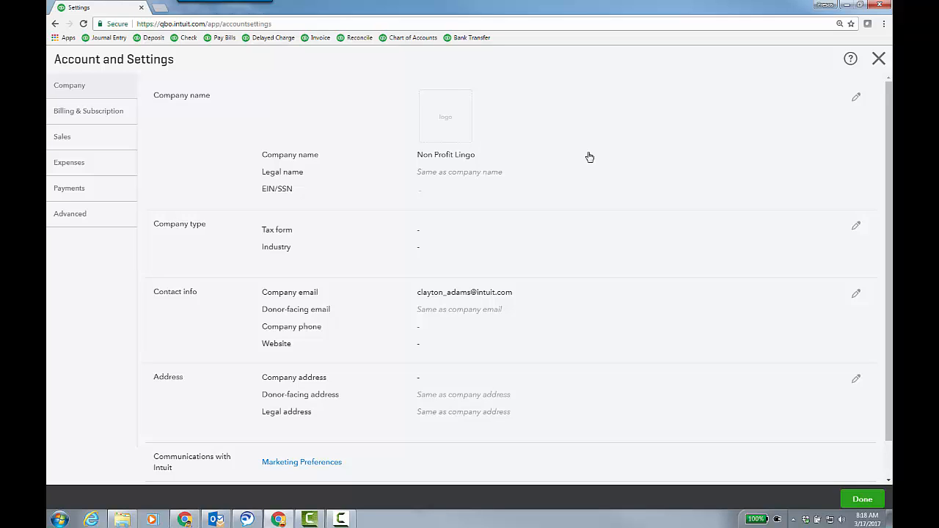
left_click(856, 226)
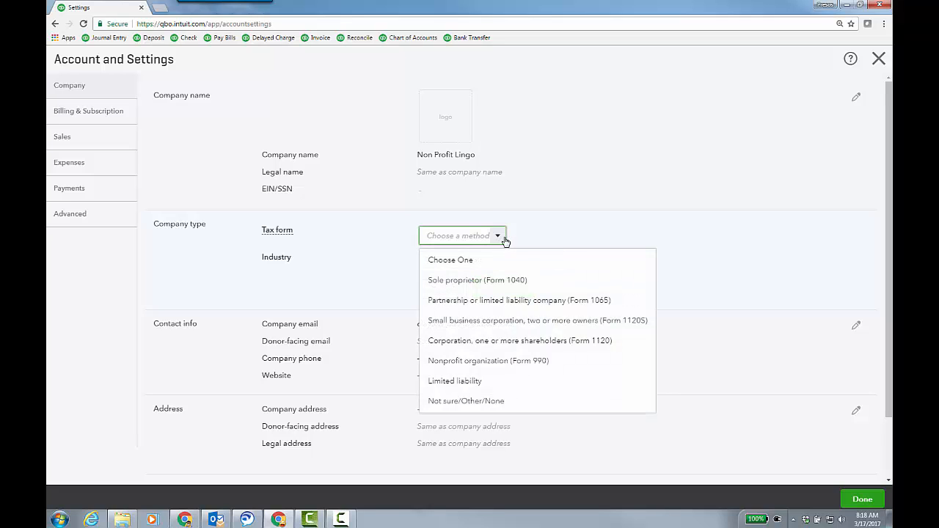
left_click(487, 361)
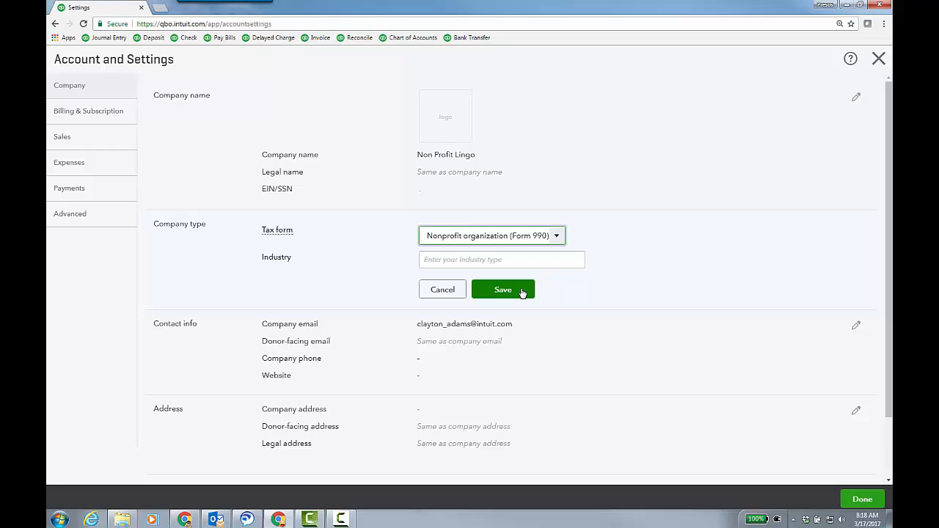
left_click(502, 289)
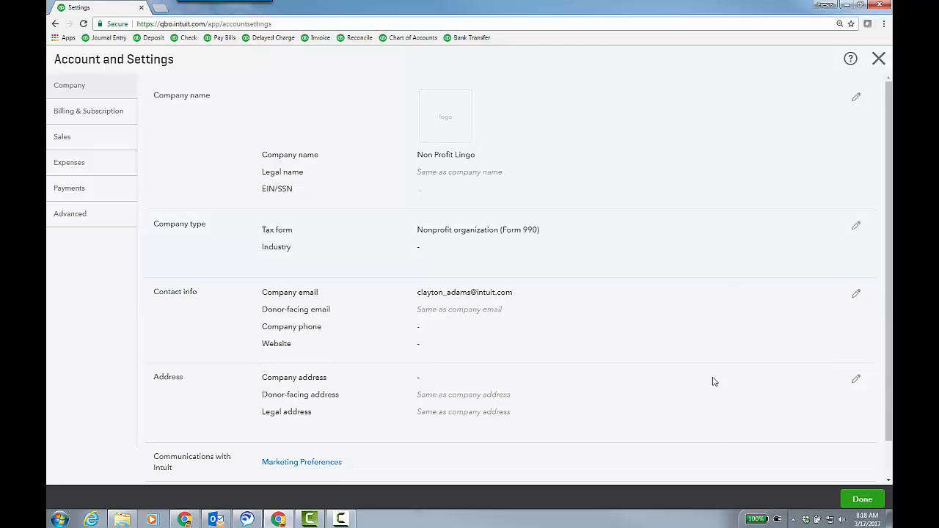
Leave settings, check the Create menu, and return to the Donors list.
left_click(879, 59)
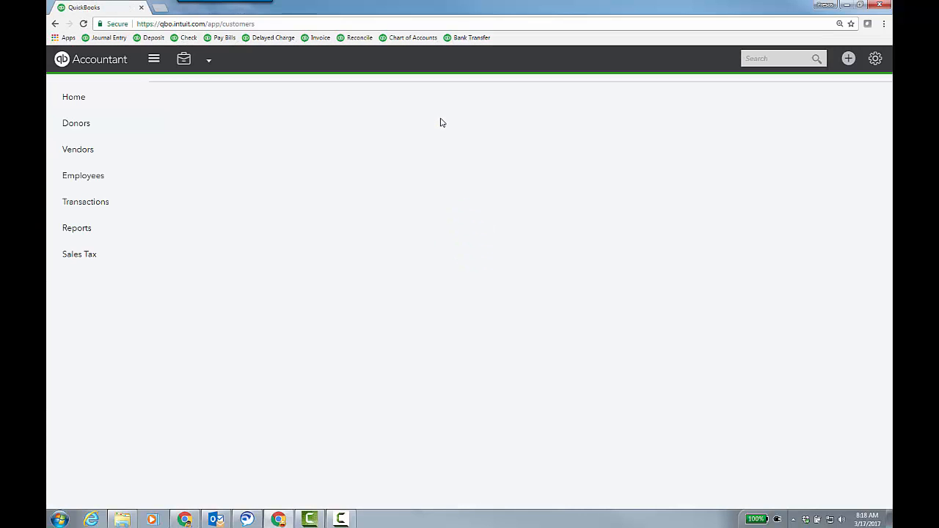
left_click(76, 123)
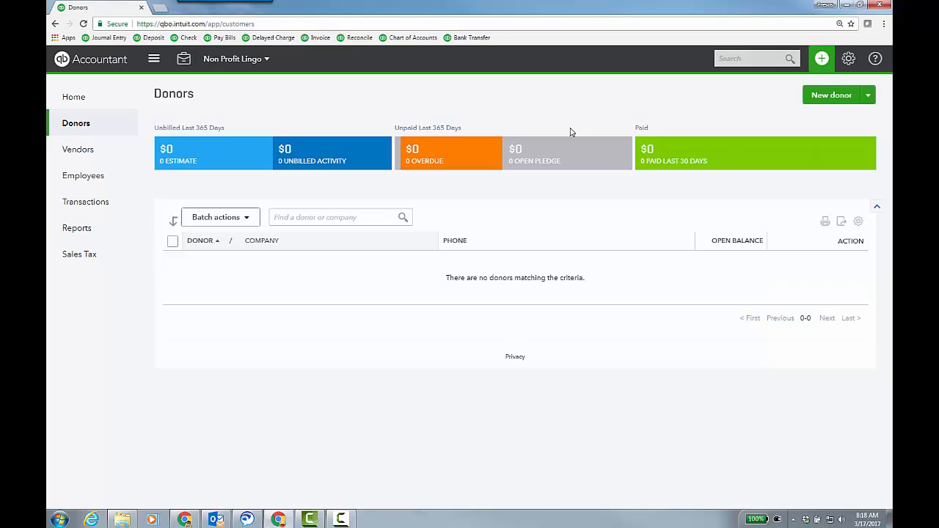
mouse_move(611, 94)
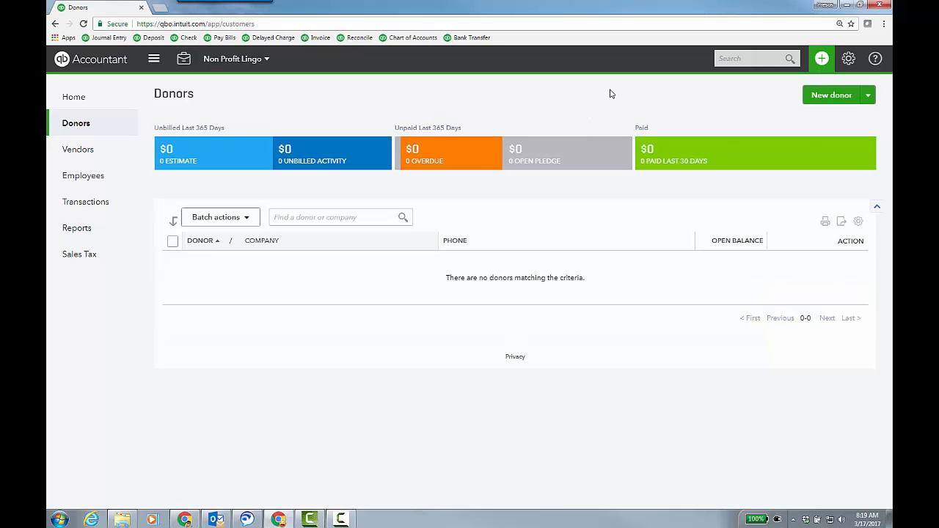
mouse_move(717, 102)
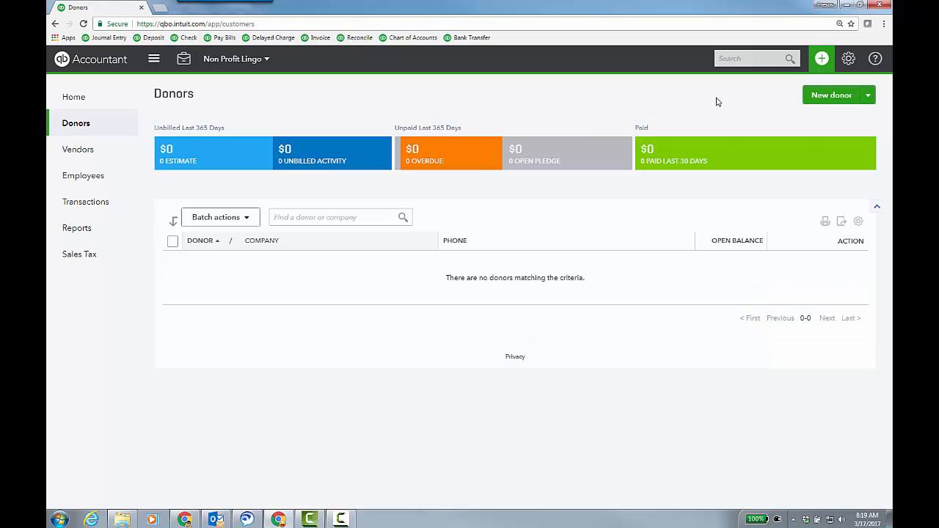
mouse_move(807, 81)
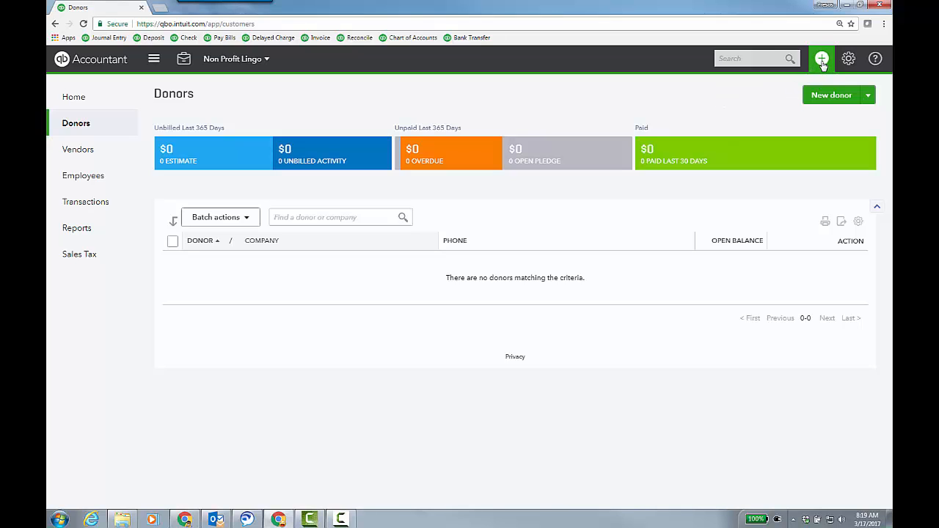
left_click(822, 59)
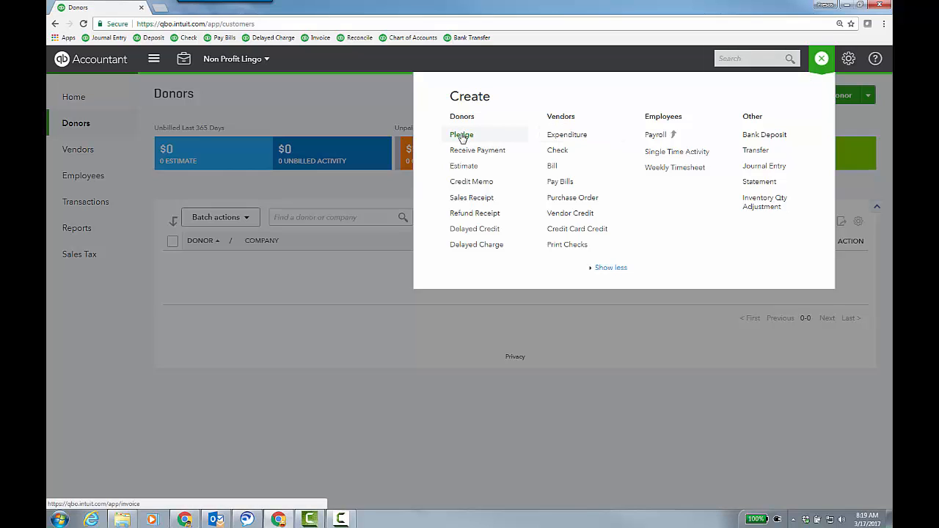
mouse_move(567, 135)
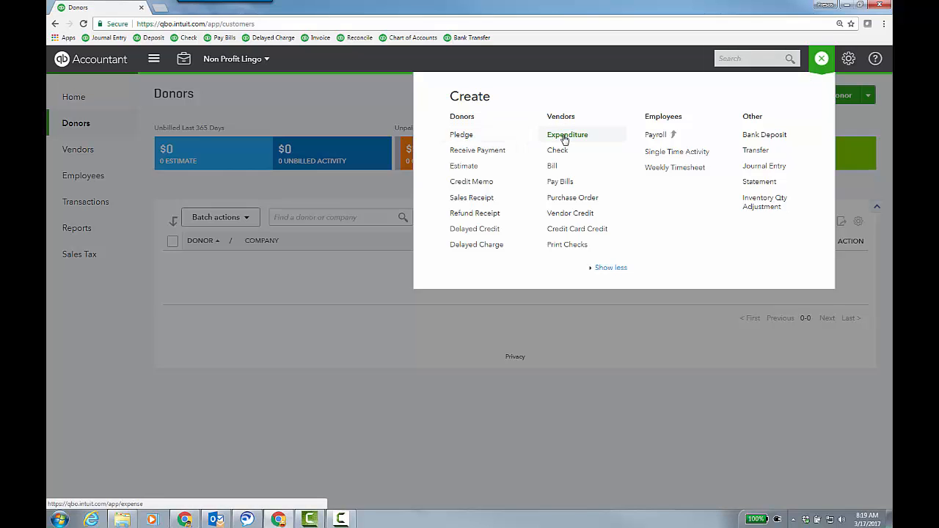
left_click(822, 59)
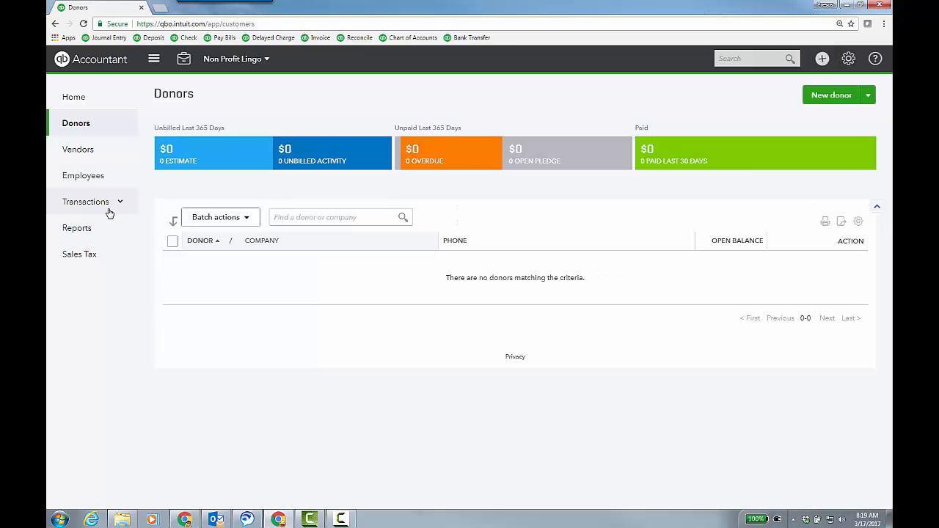
left_click(85, 202)
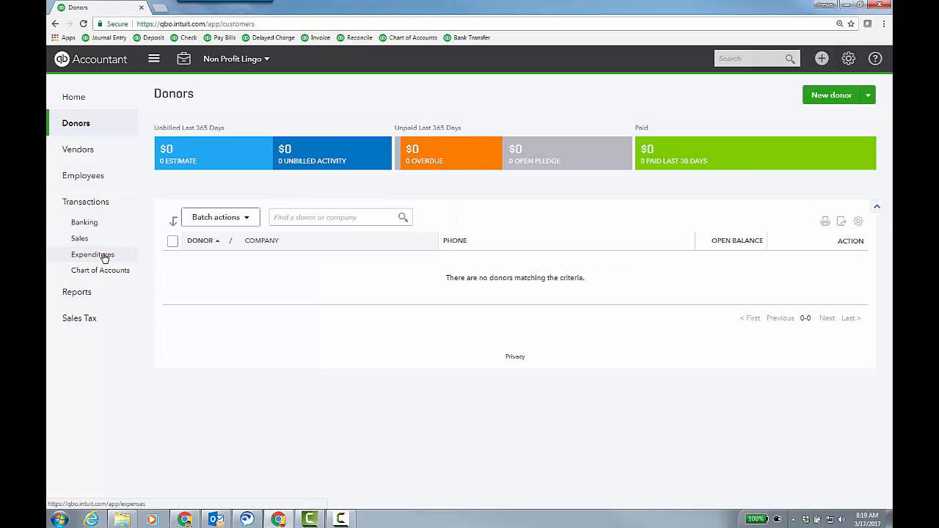
mouse_move(94, 298)
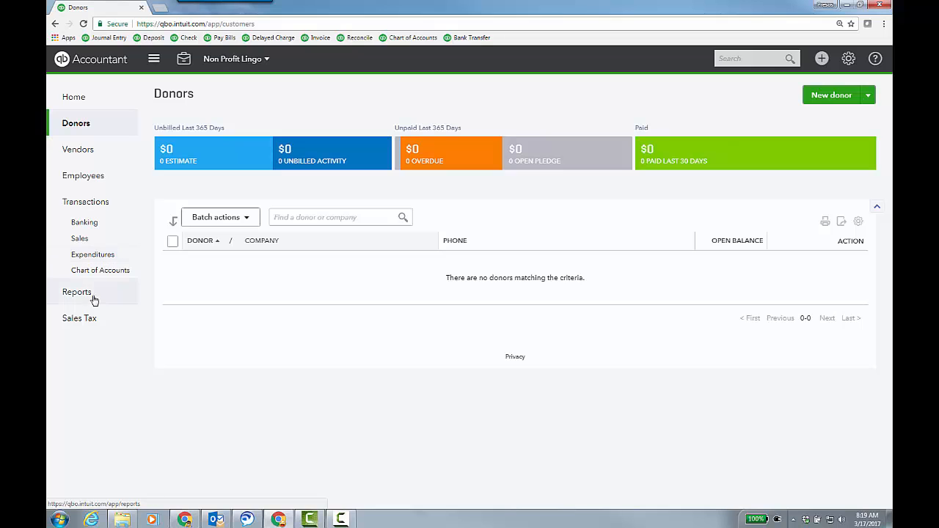
Browse All Reports to see Statement of Activity reports under Business Overview.
left_click(76, 292)
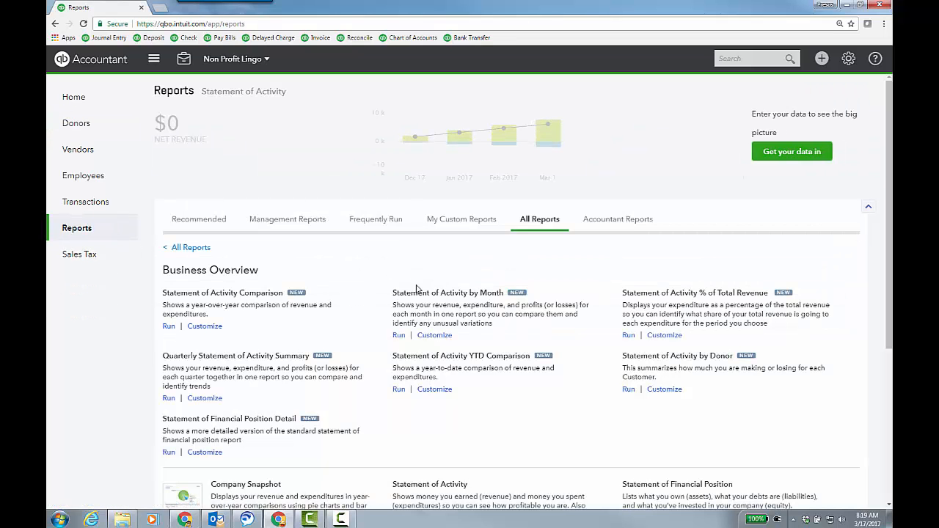
scroll("down", 3)
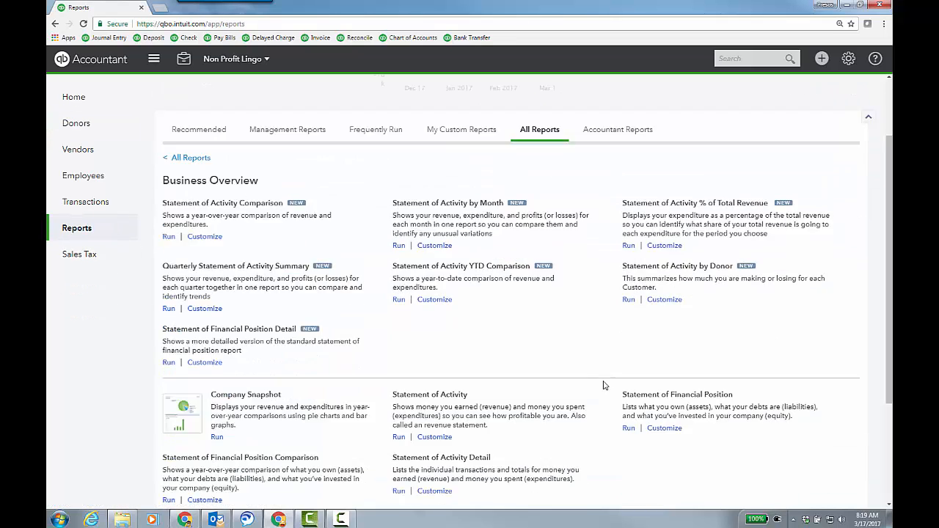
scroll("down", 3)
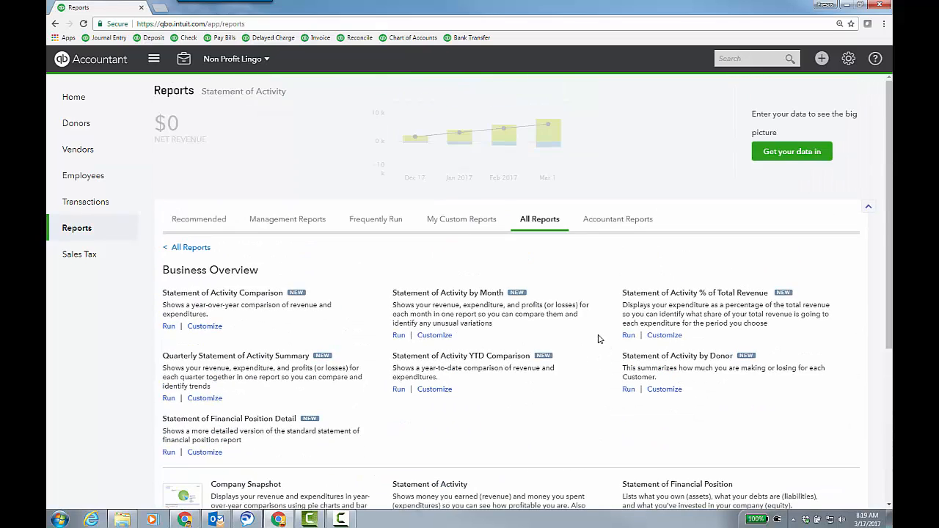
mouse_move(875, 102)
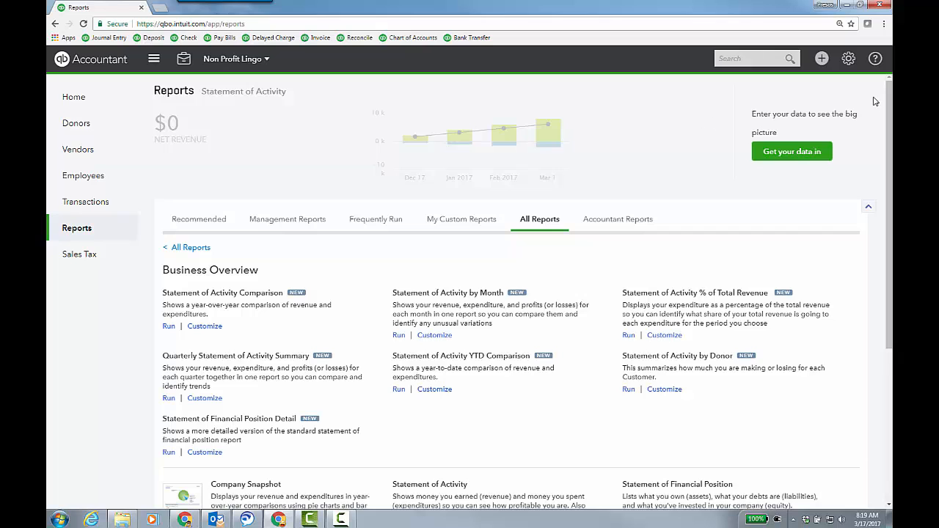
Change the tax form to Small business corporation (Form 1120S) in Account and Settings.
left_click(849, 59)
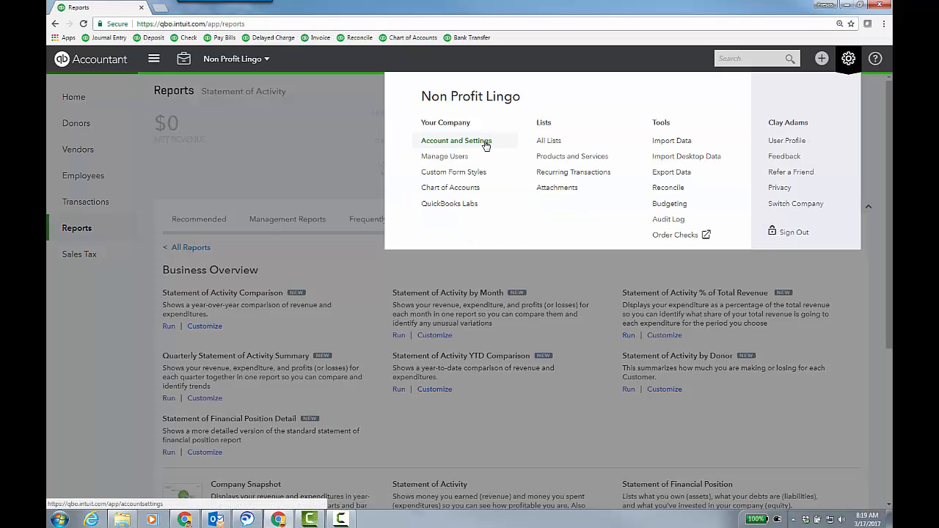
left_click(458, 141)
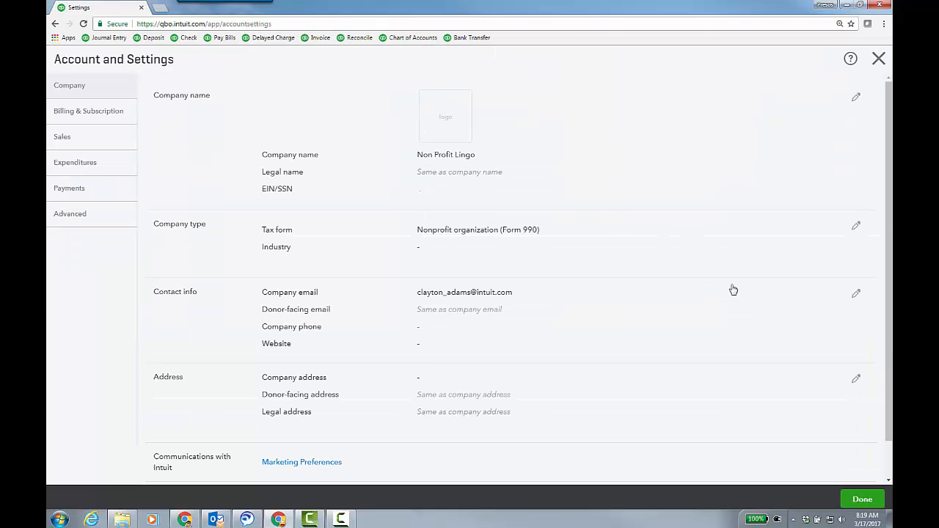
left_click(855, 225)
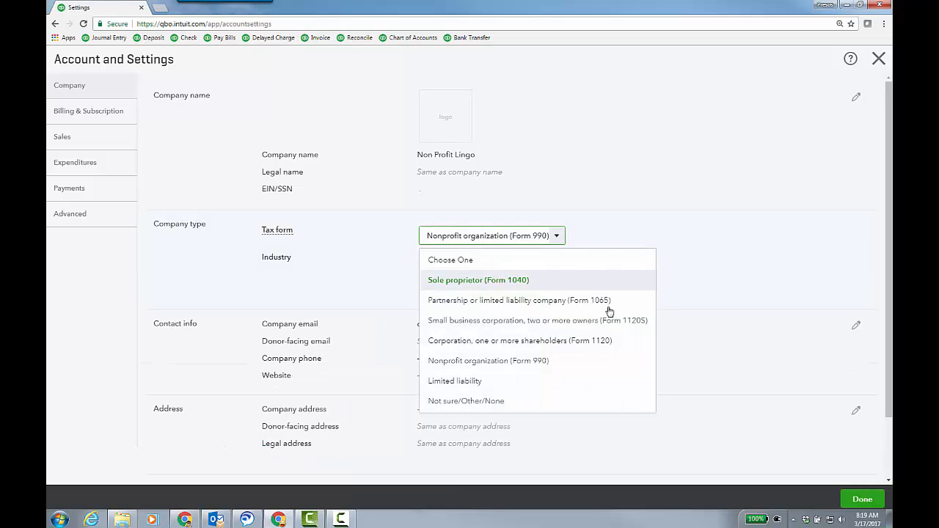
left_click(537, 320)
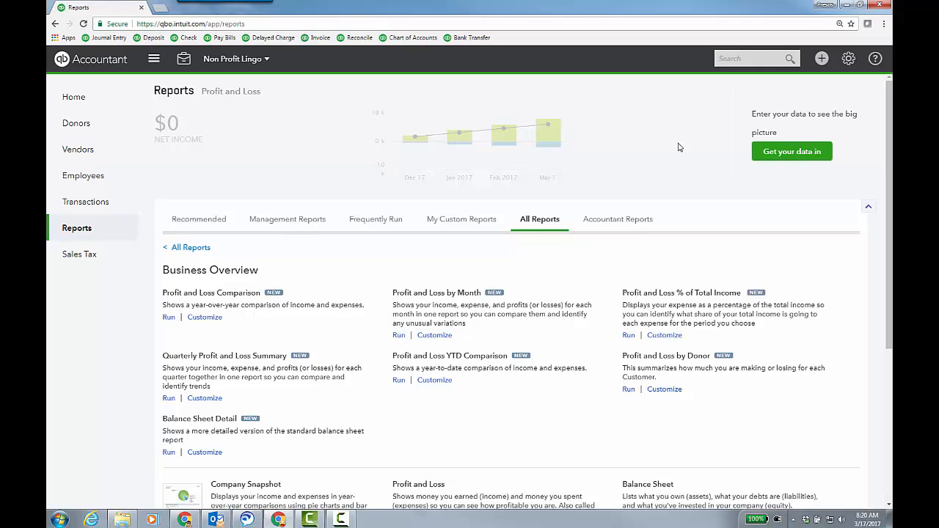
mouse_move(798, 78)
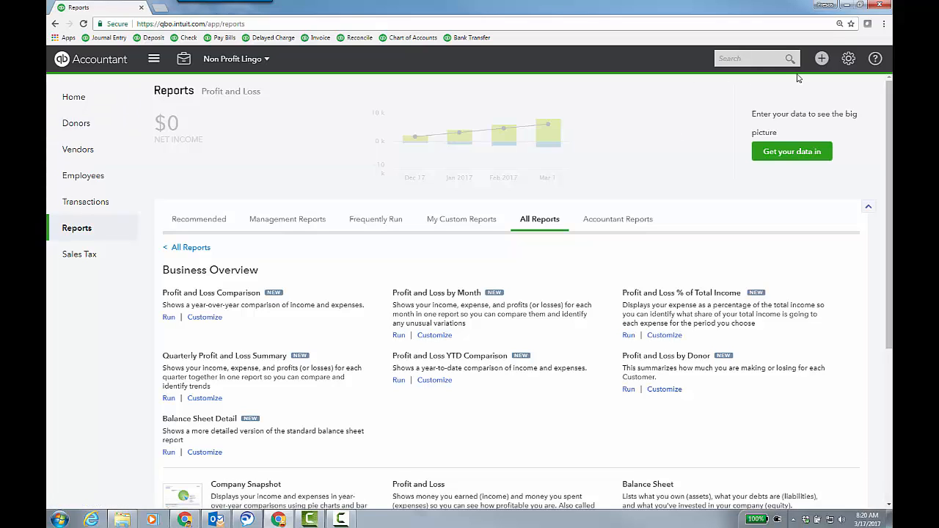
mouse_move(640, 126)
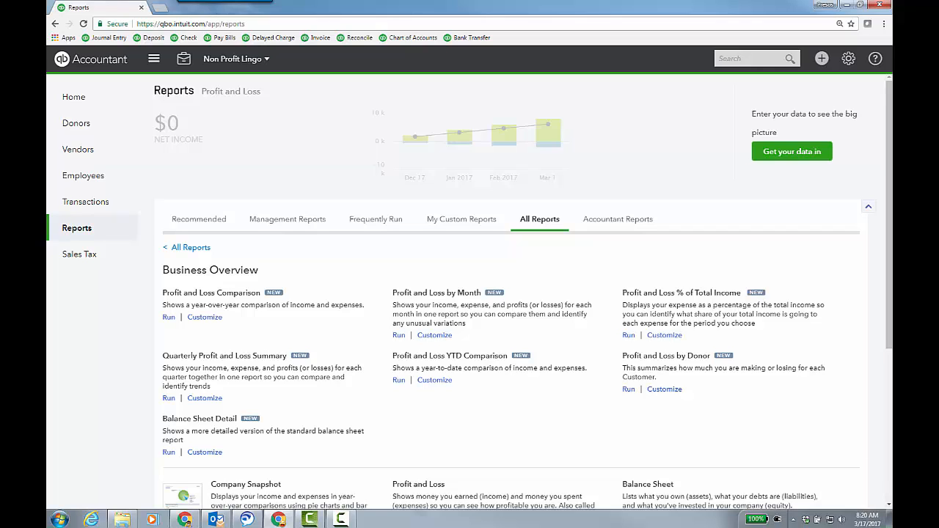
Go through Account and Settings to the Advanced settings showing the Form 1120S tax form.
left_click(848, 59)
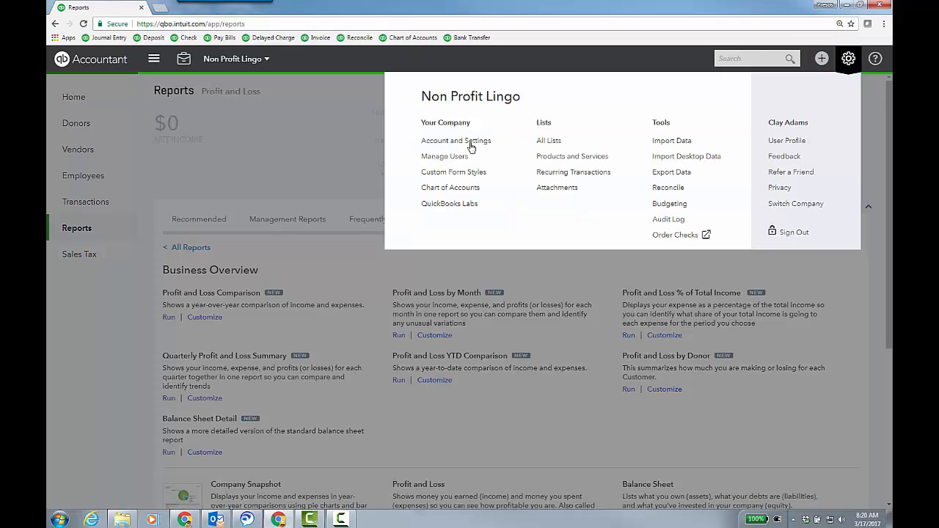
left_click(456, 141)
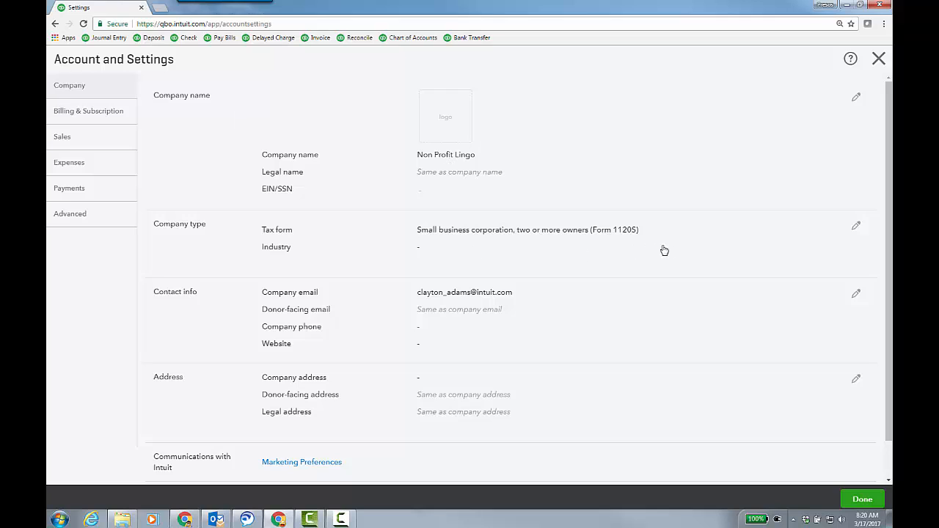
left_click(856, 226)
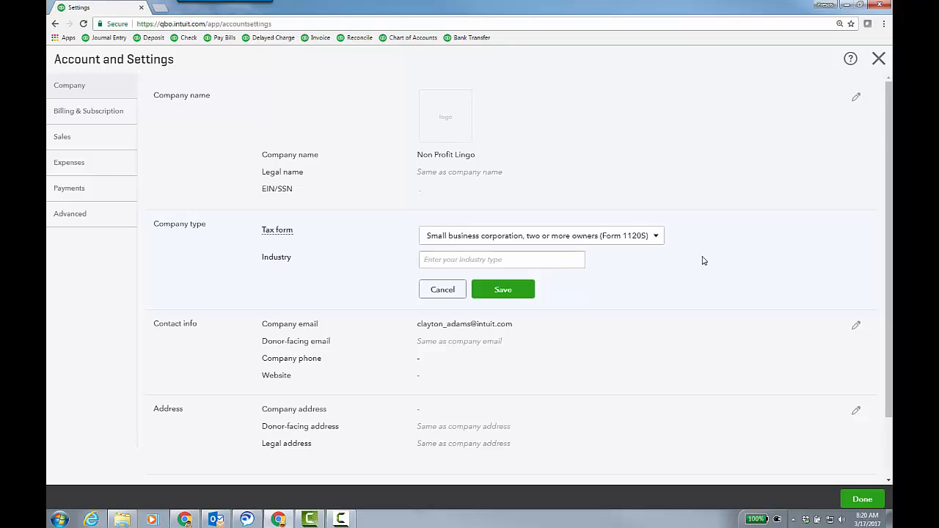
left_click(70, 214)
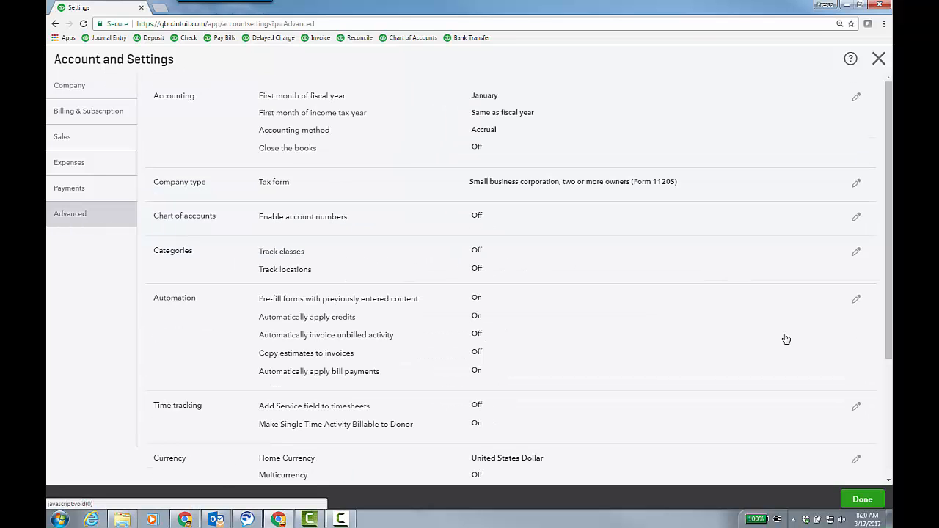
Check the Customer label reads Donors, then return to the Company settings.
scroll("down", 3)
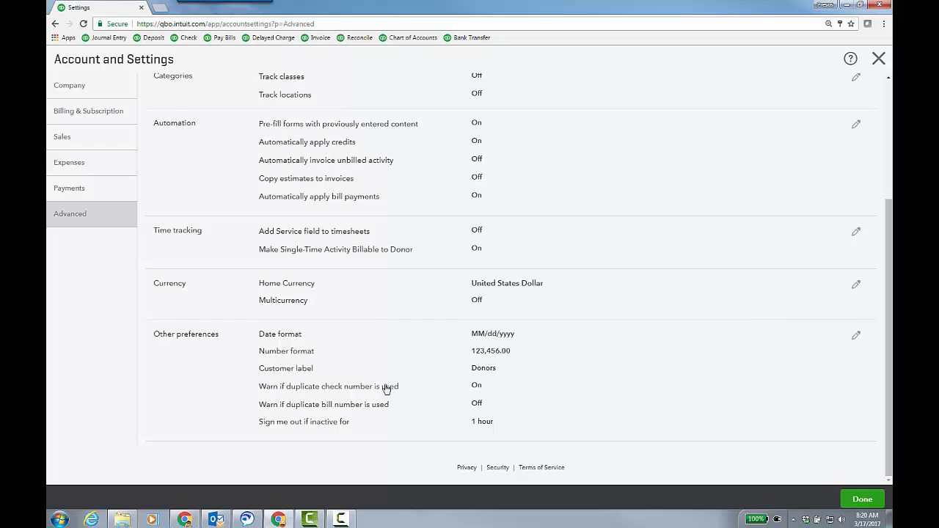
scroll("up", 3)
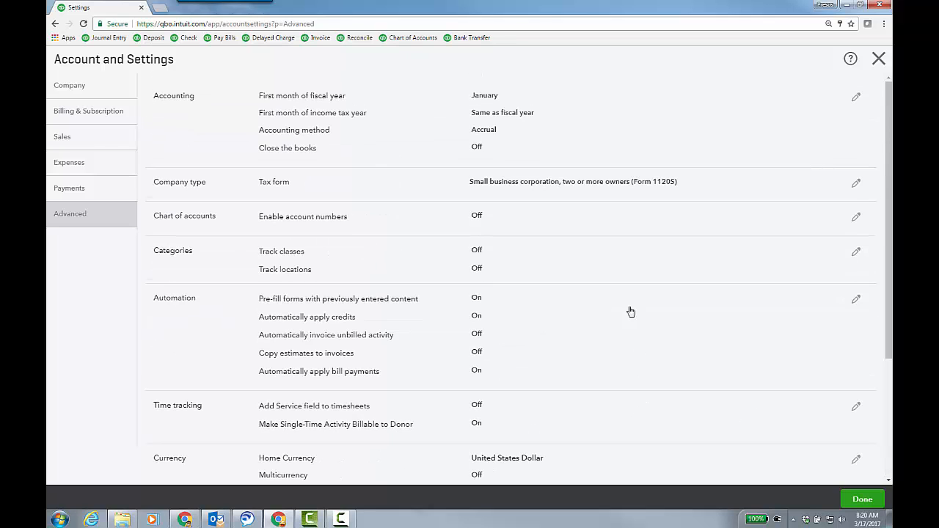
left_click(71, 85)
type("Re")
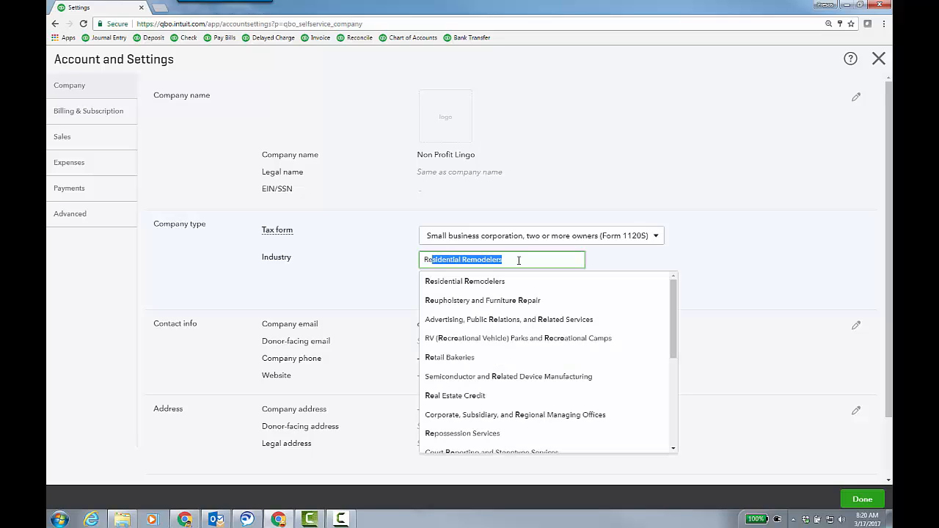
mouse_move(681, 335)
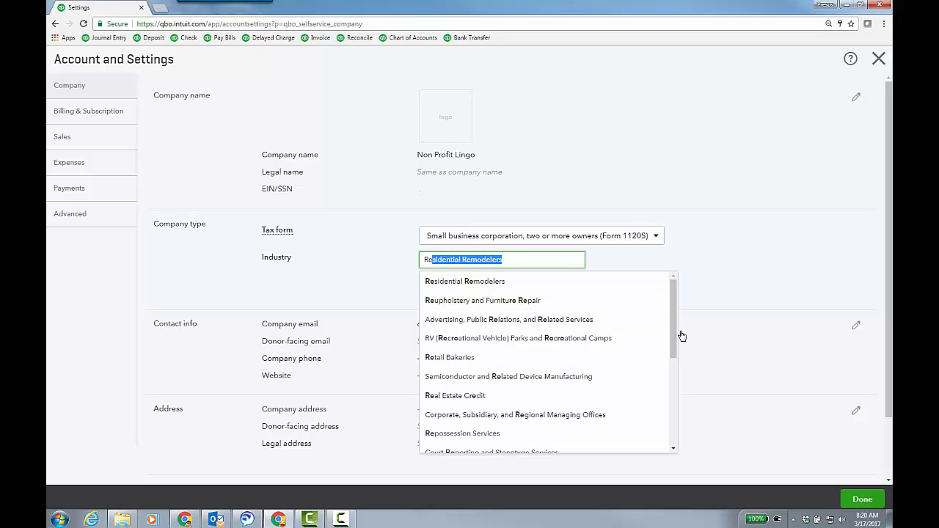
Save the industry as Religious, Grantmaking, Civic, Professional, and Similar Organizations.
scroll("down", 3)
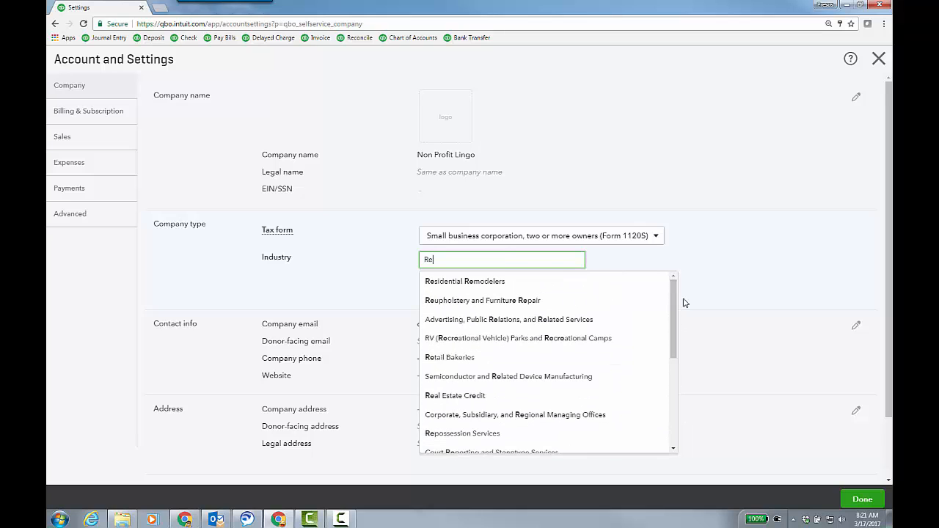
key("BackSpace")
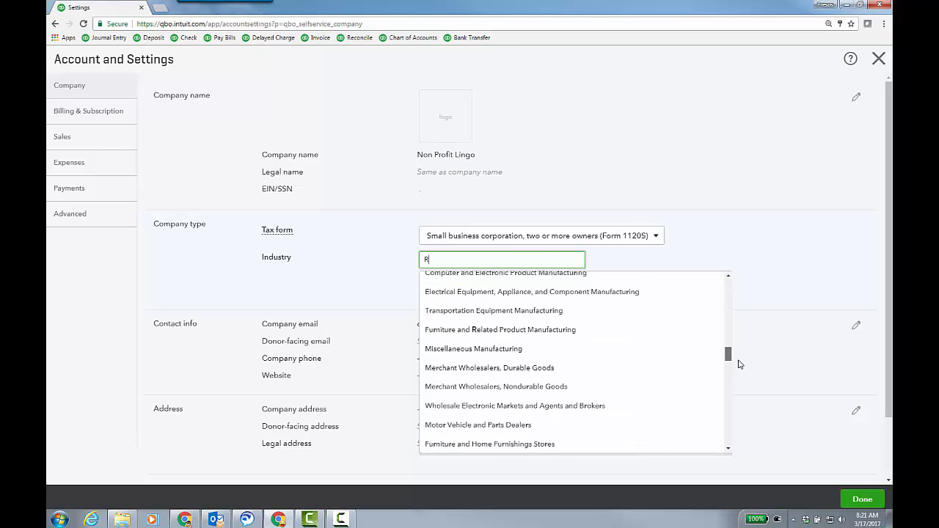
scroll("down", 3)
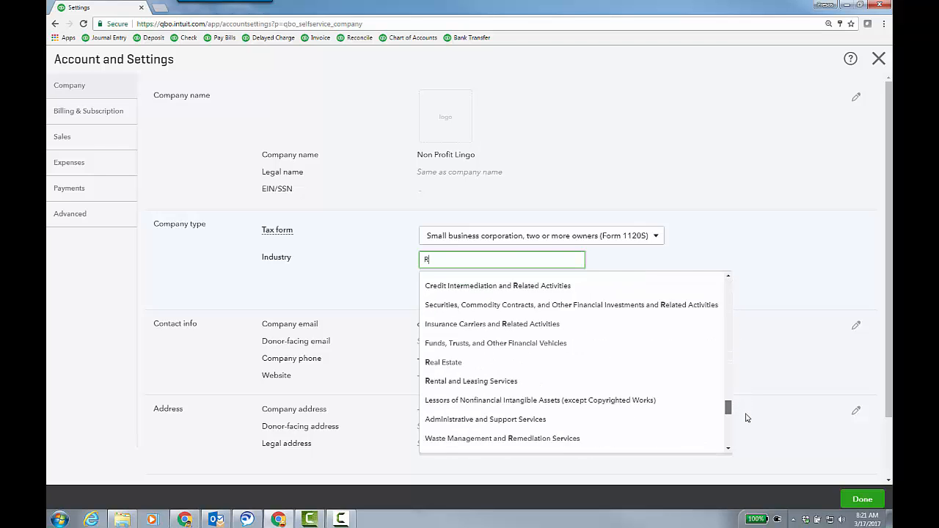
scroll("down", 3)
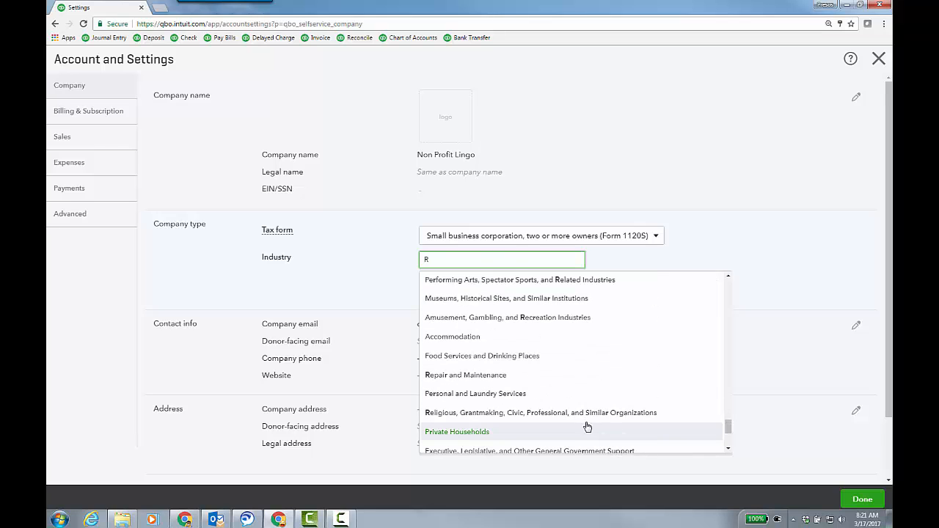
left_click(542, 412)
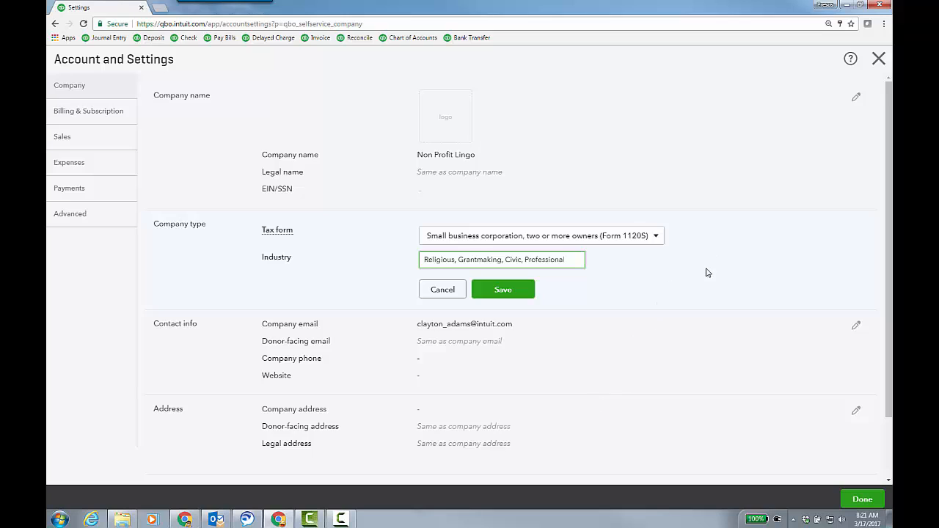
left_click(502, 289)
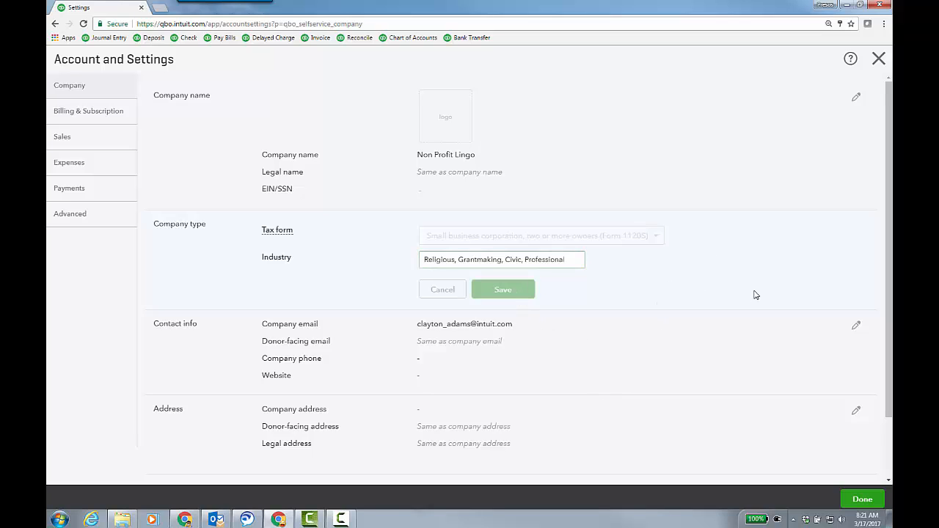
Close Account and Settings and reload Reports to show the Statement of Activity names.
left_click(502, 289)
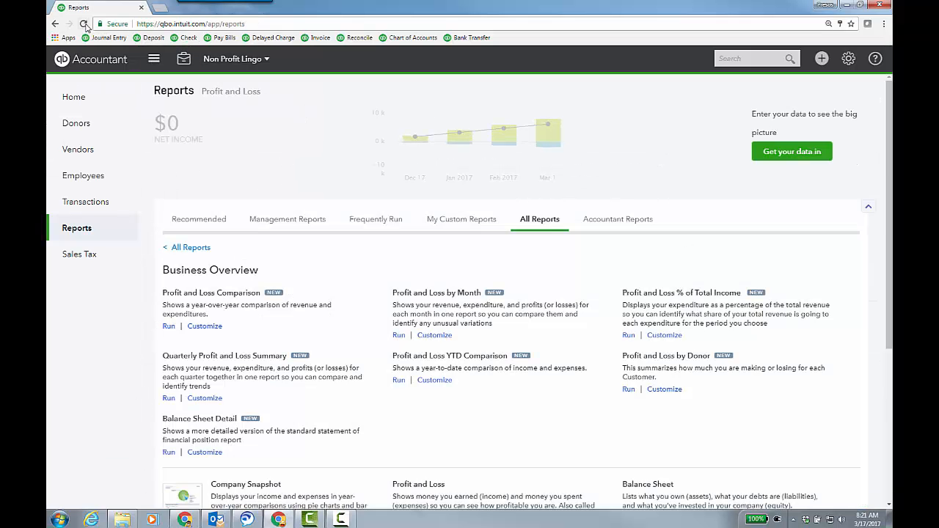
left_click(87, 24)
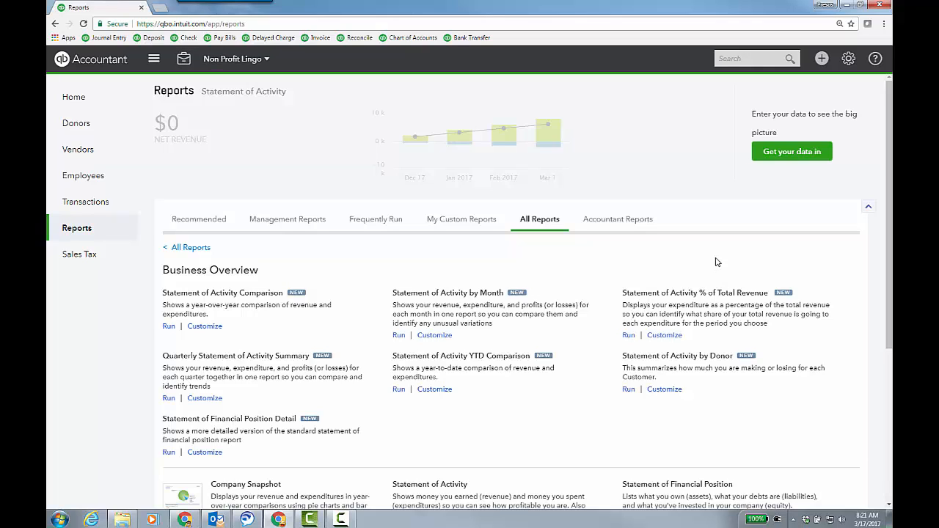
mouse_move(839, 76)
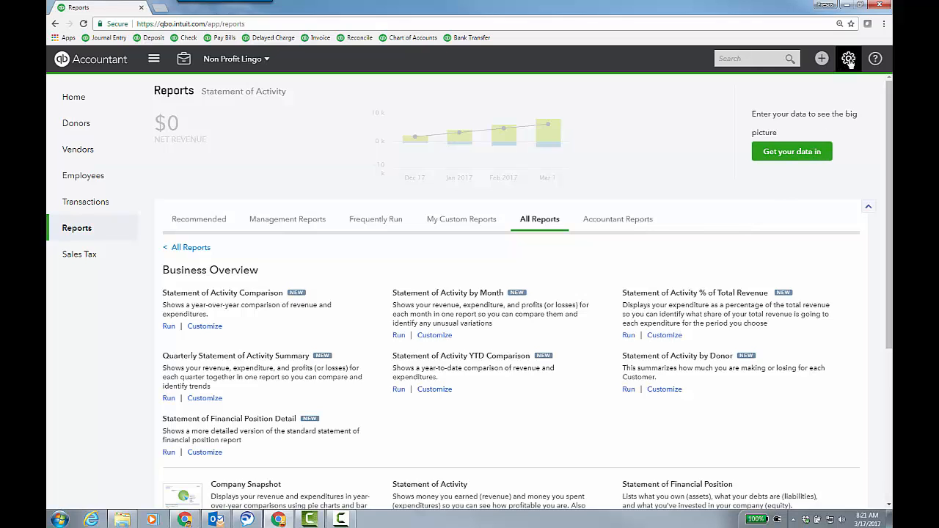
left_click(851, 58)
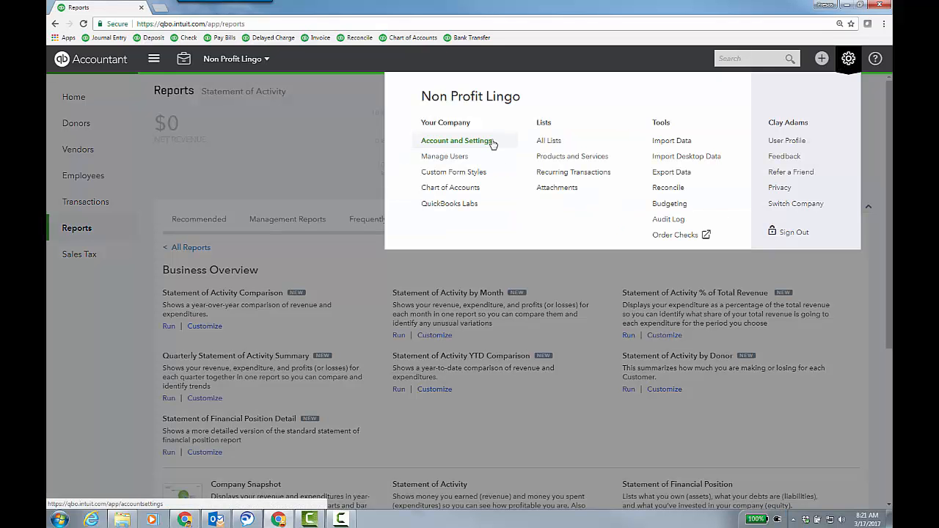
left_click(458, 140)
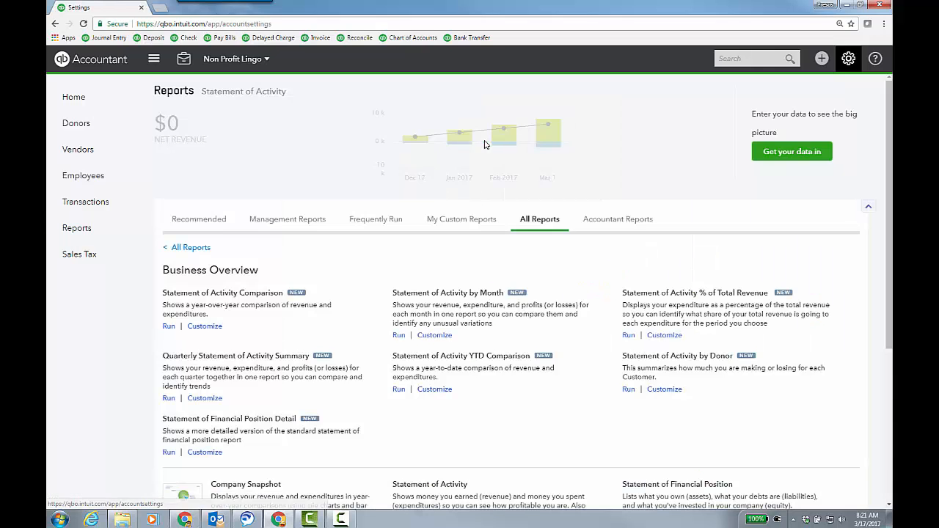
left_click(851, 58)
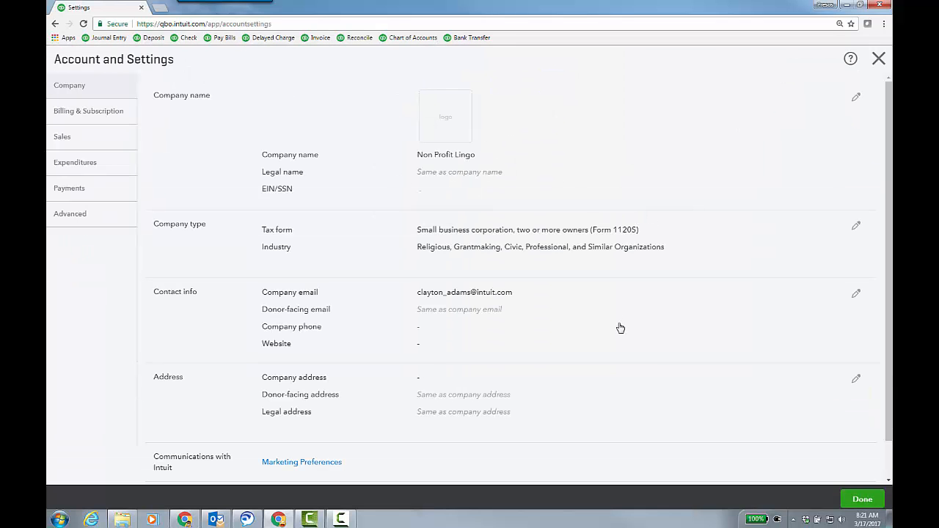
left_click(856, 226)
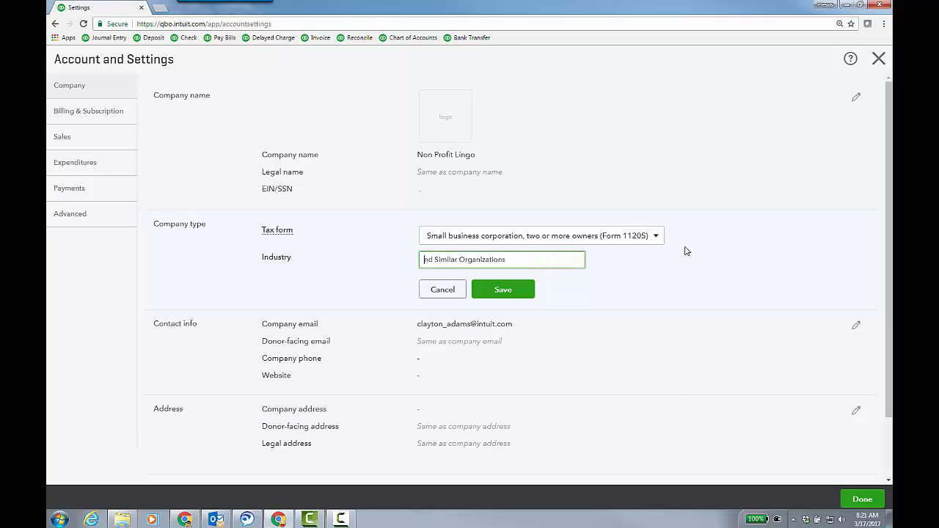
left_click(502, 259)
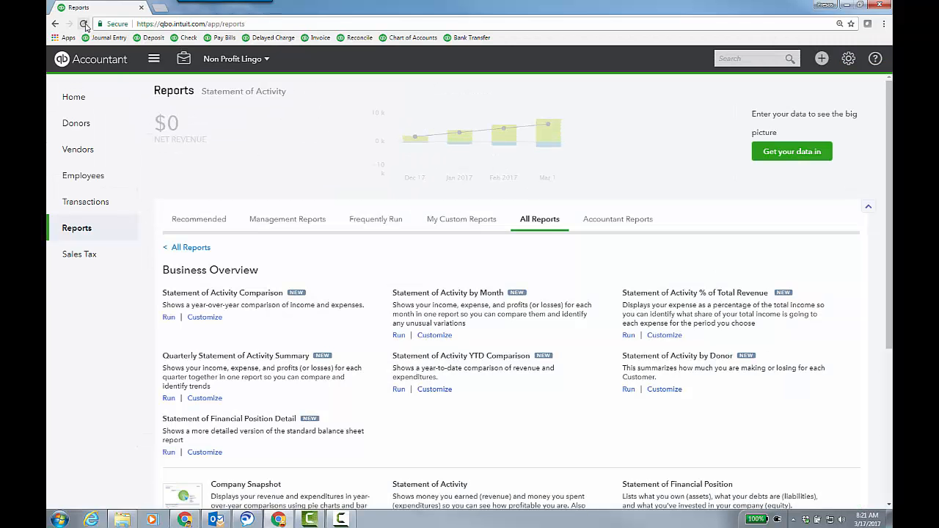
Reload the Reports page so reports read Profit and Loss and Balance Sheet.
left_click(85, 23)
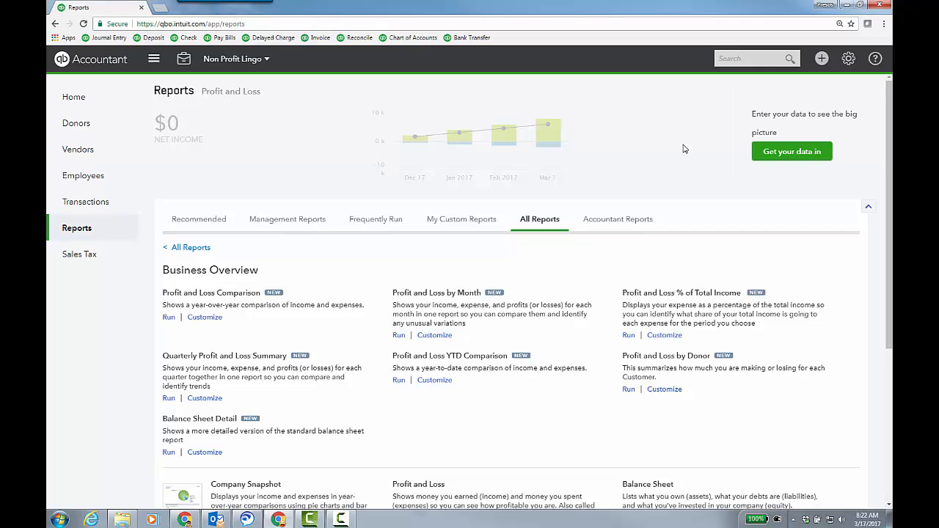
mouse_move(94, 127)
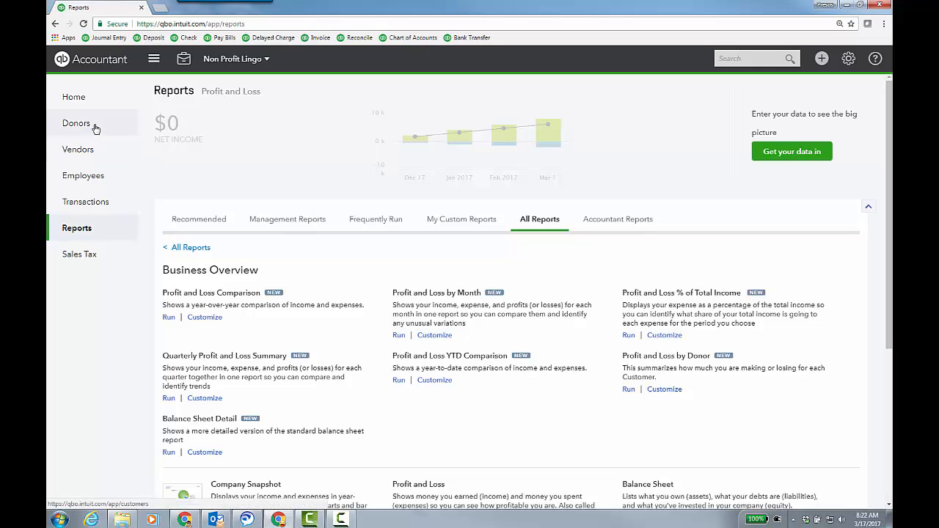
mouse_move(849, 59)
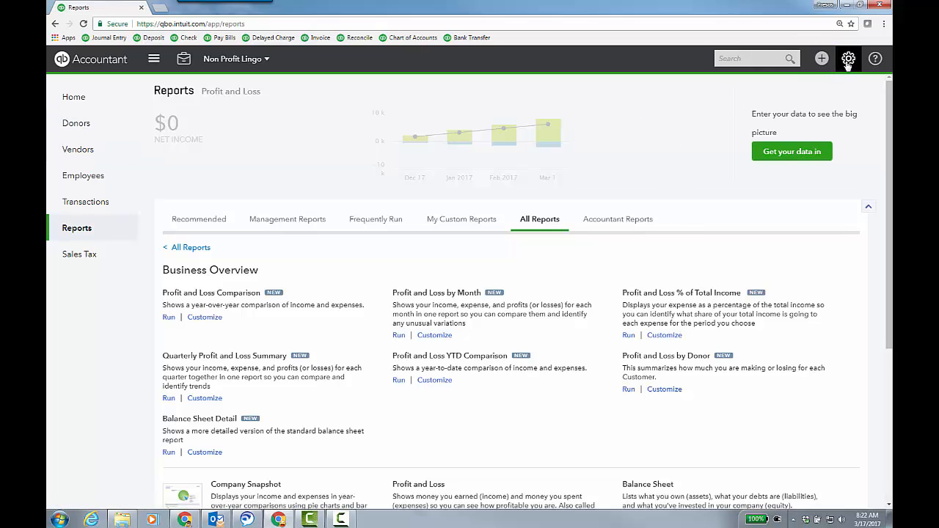
Save the company as Nonprofit organization (Form 990) in the Religious, Grantmaking, Civic industry and return to Reports.
left_click(851, 59)
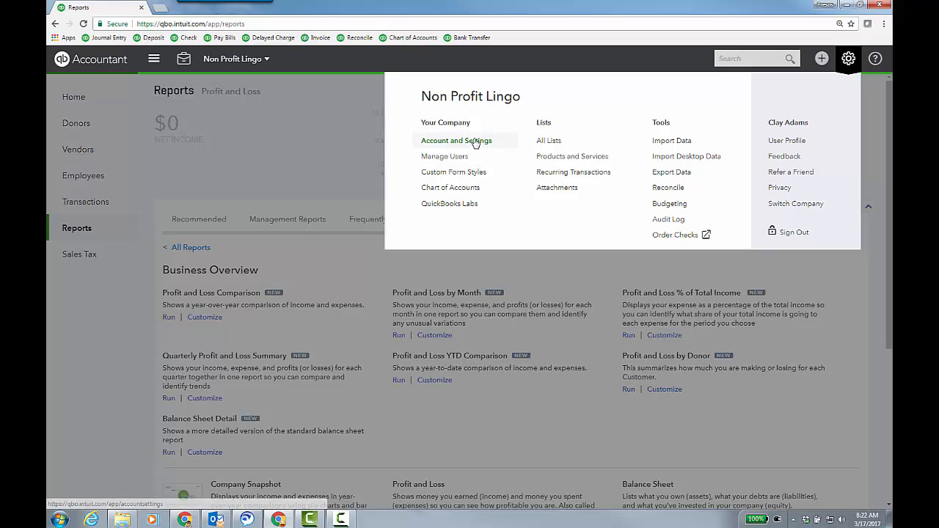
left_click(455, 141)
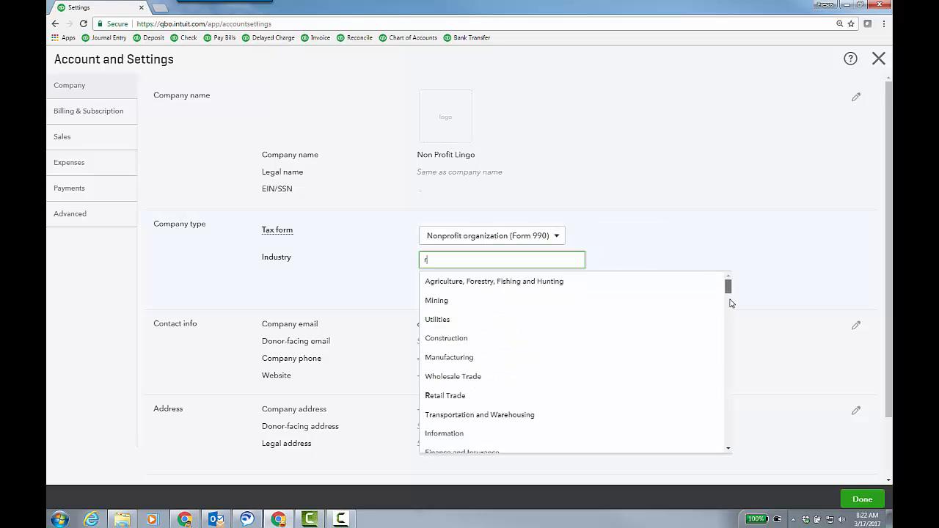
scroll("down", 3)
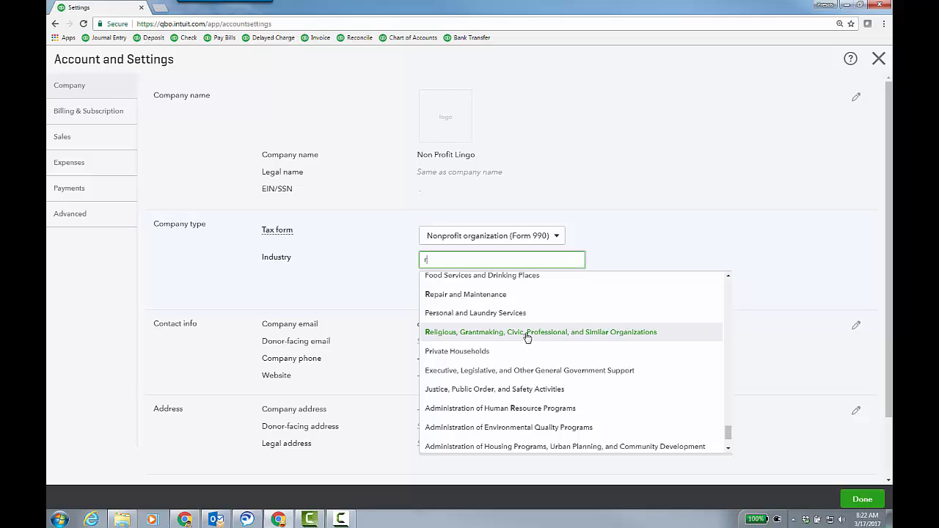
left_click(540, 332)
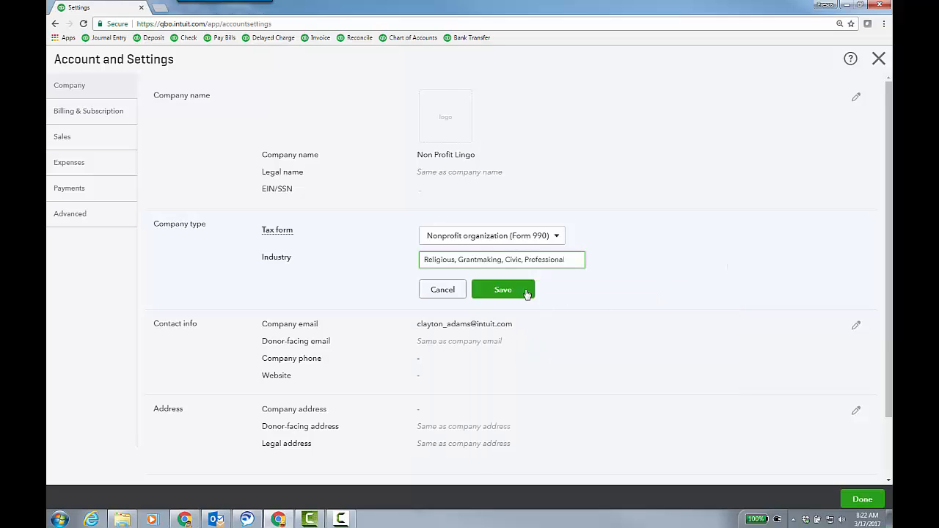
left_click(502, 289)
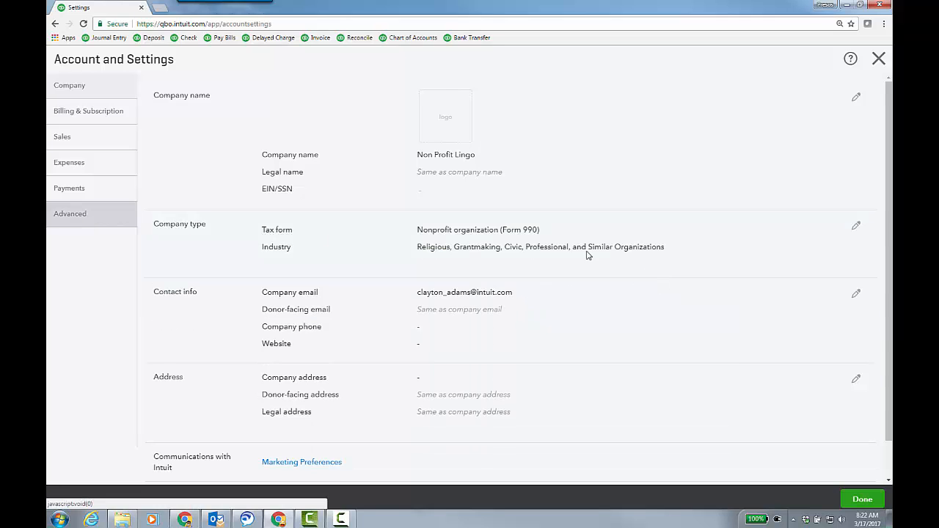
left_click(70, 214)
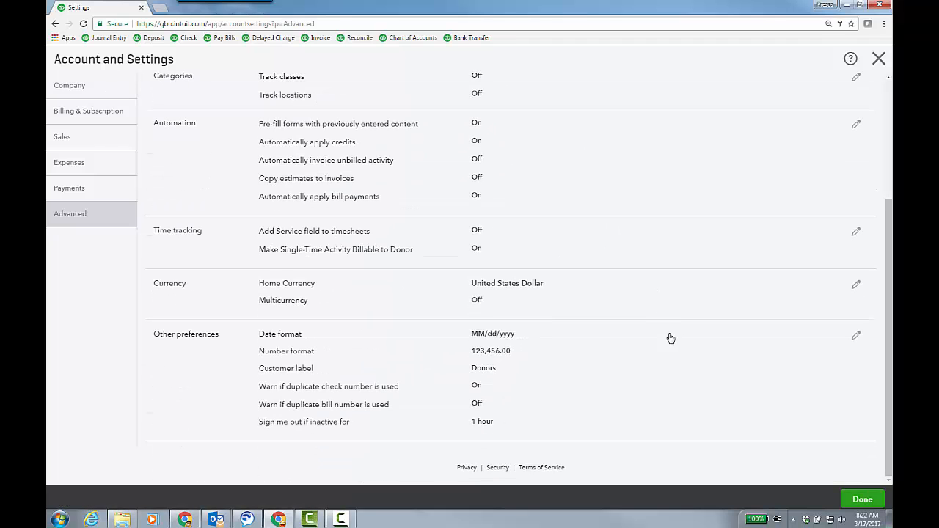
left_click(857, 334)
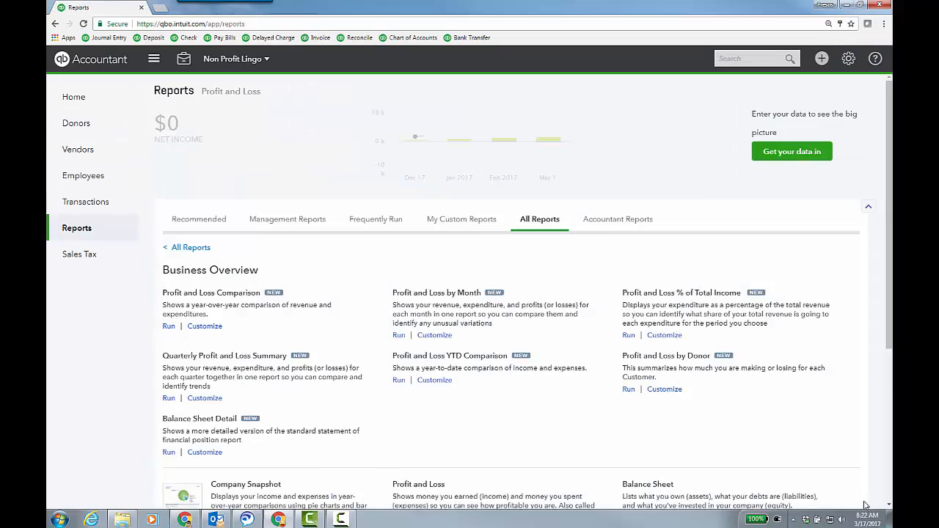
Navigate via Home and Expenditures back toward the reports list.
left_click(74, 97)
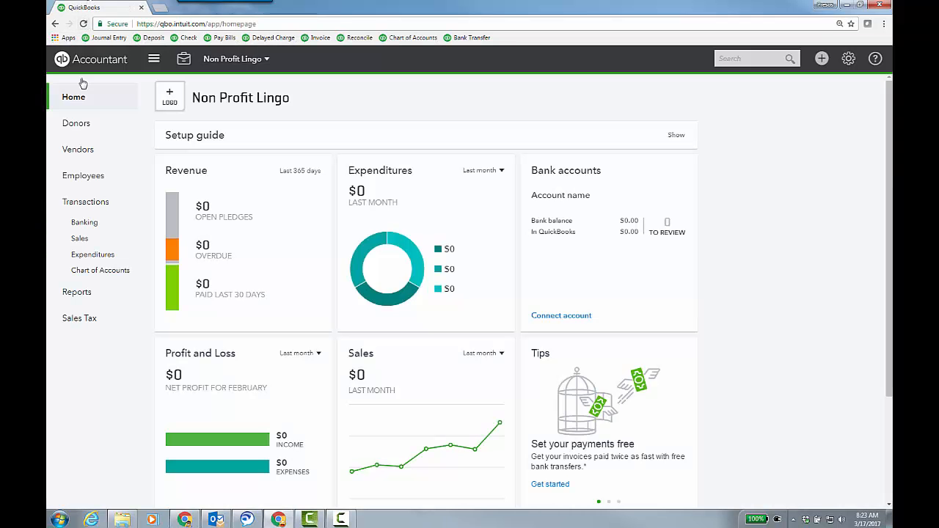
mouse_move(94, 255)
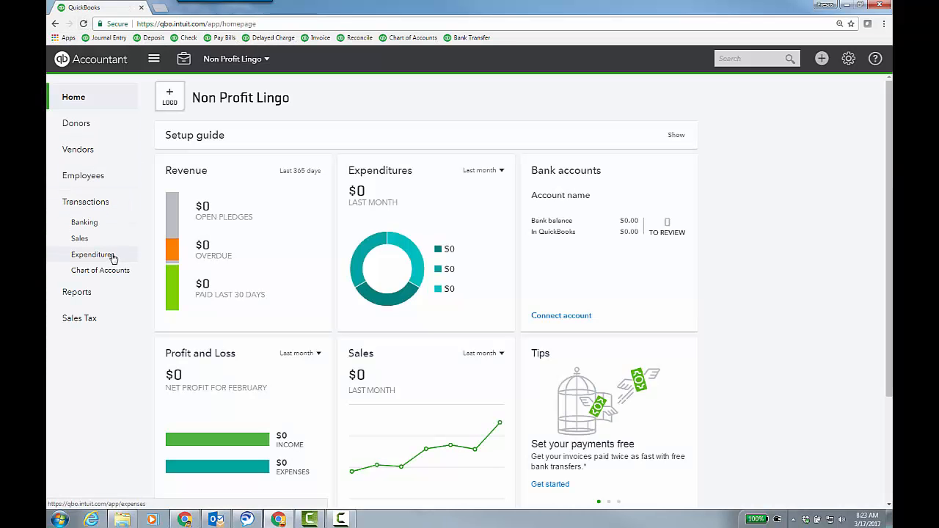
left_click(822, 58)
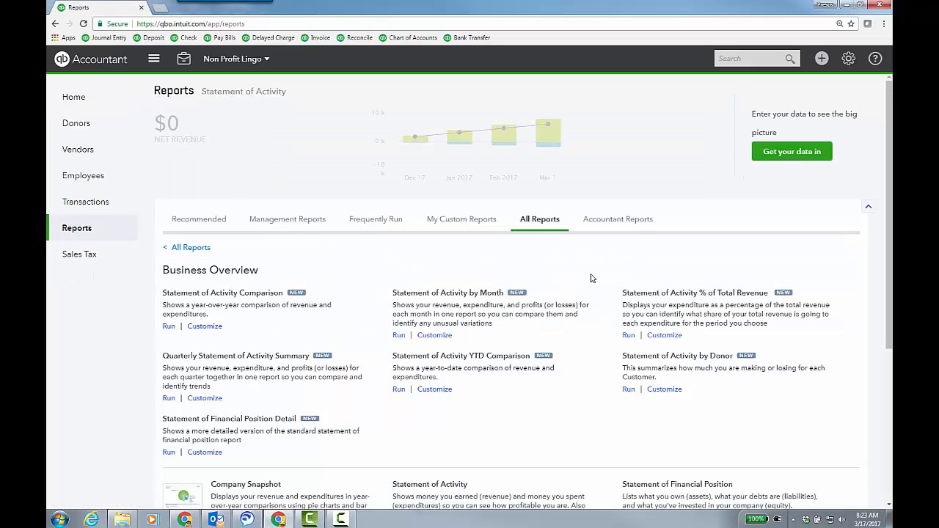
mouse_move(608, 252)
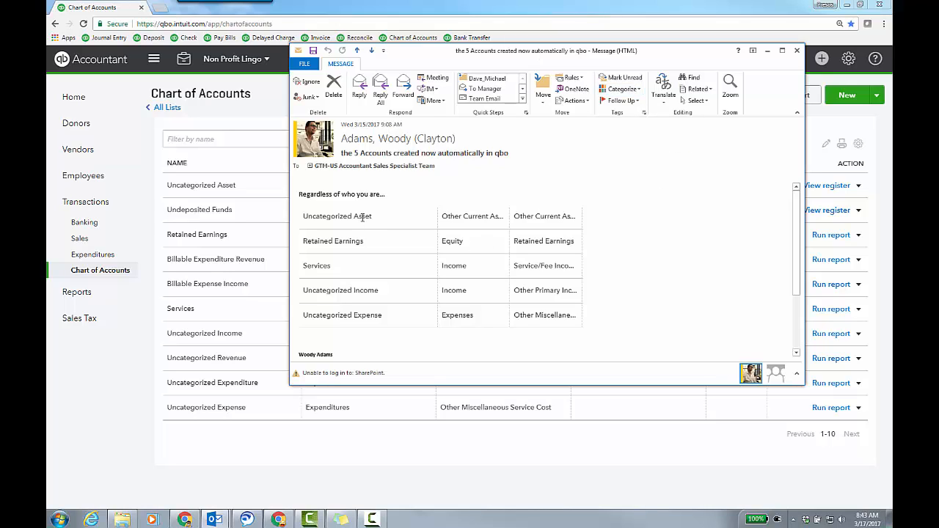
mouse_move(464, 270)
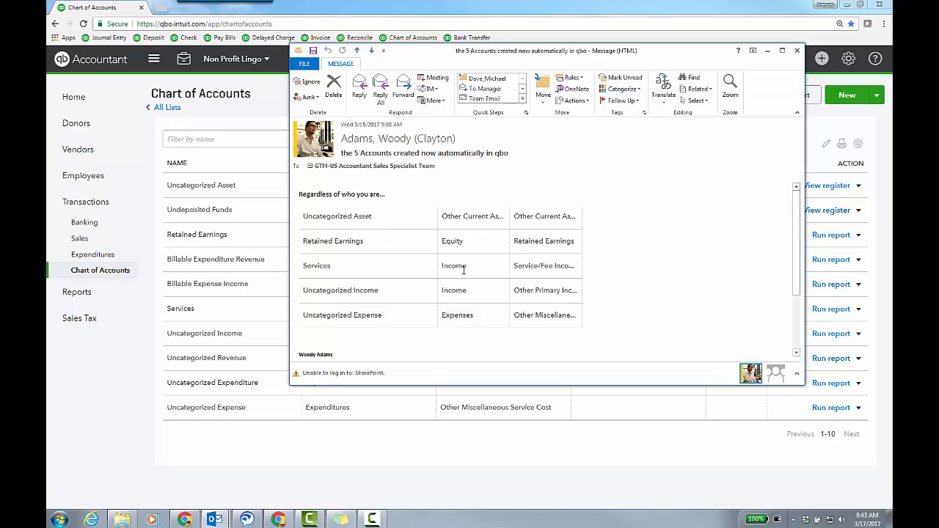
mouse_move(354, 290)
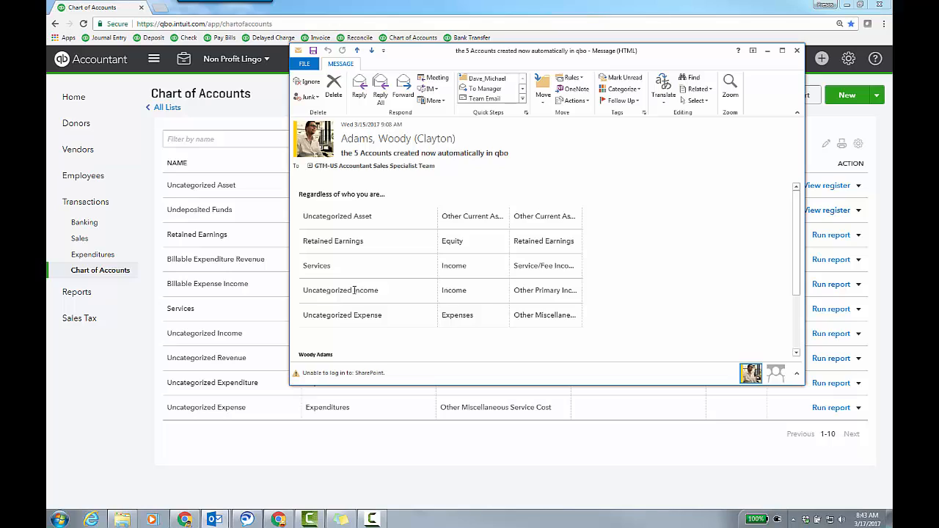
mouse_move(599, 284)
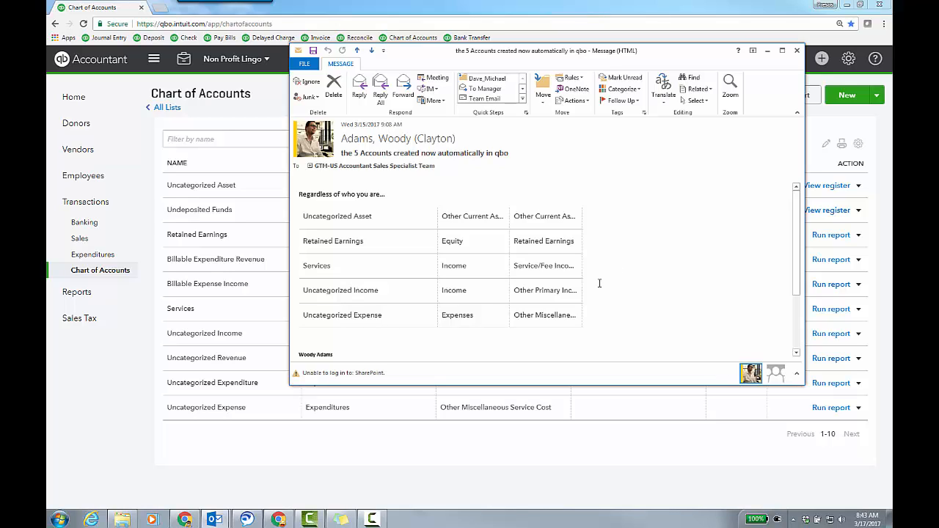
mouse_move(649, 242)
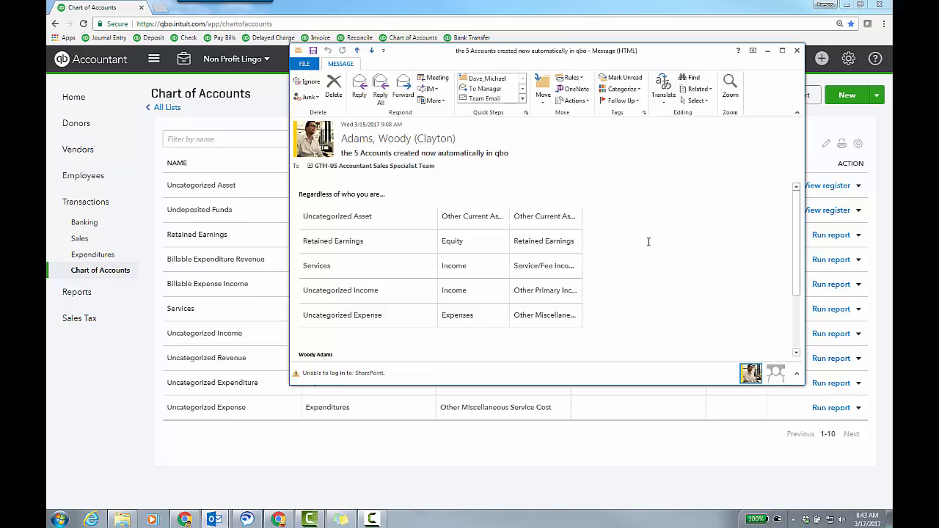
Close the Outlook email and show the row actions for the Uncategorized Revenue account.
left_click(795, 50)
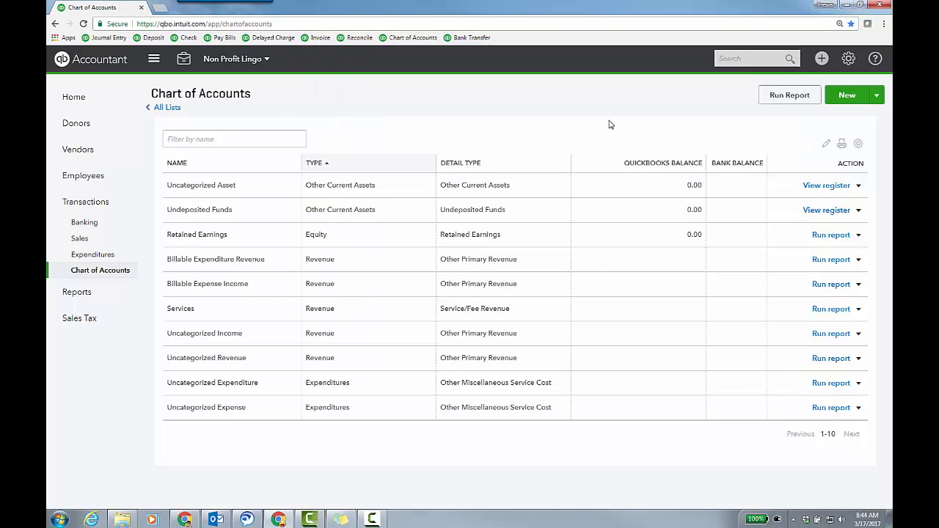
mouse_move(606, 109)
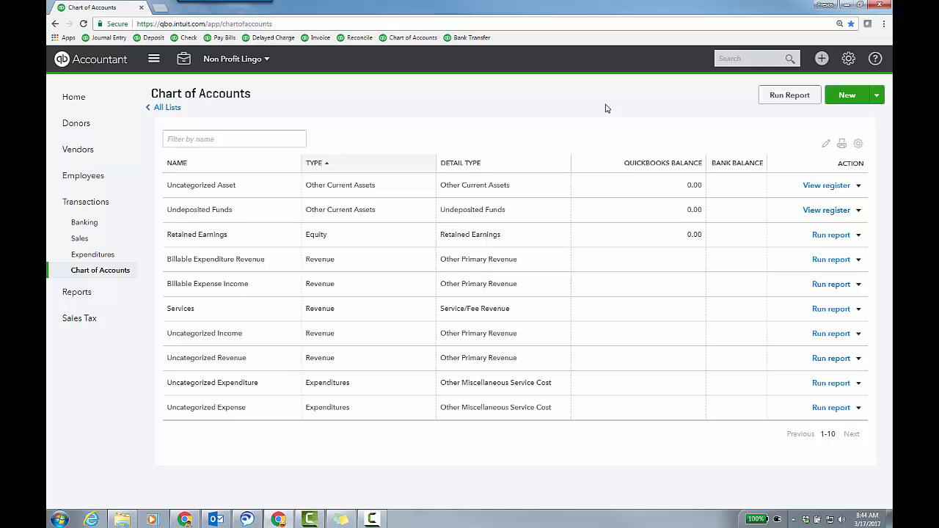
mouse_move(238, 374)
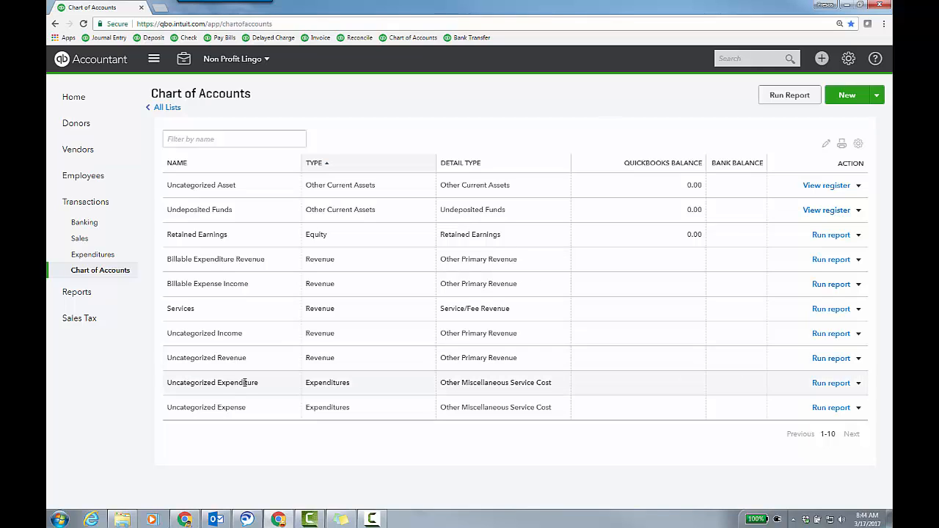
mouse_move(273, 361)
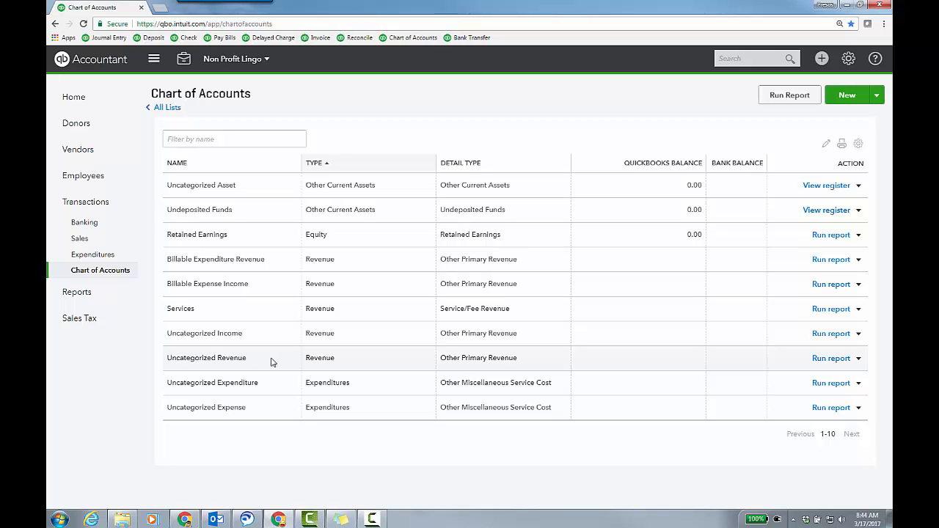
left_click(857, 358)
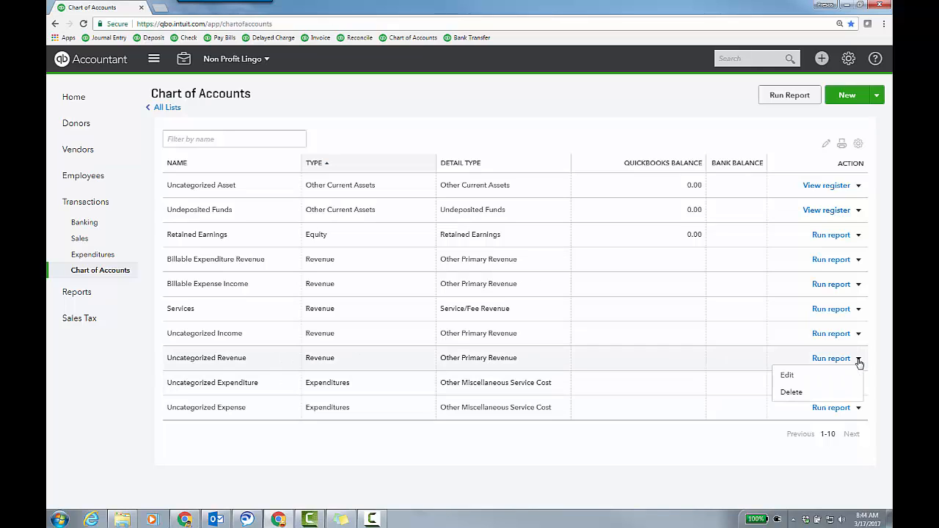